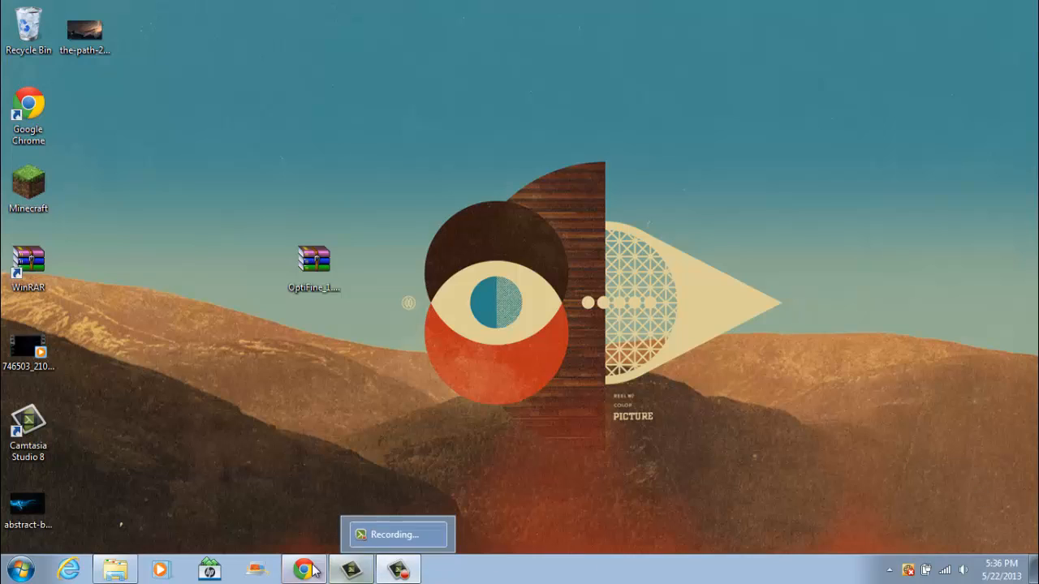
Step: Drag the OptiFine zip and the WinRAR shortcut to sit side by side at the desktop centre
{"action": "left_click", "coordinate": [303, 568]}
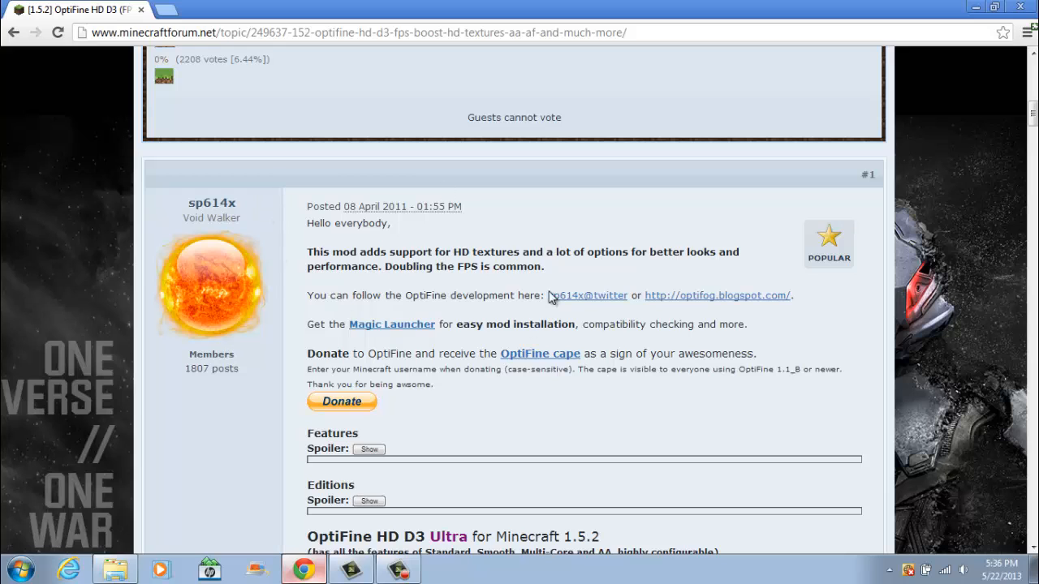
{"action": "scroll", "scroll_direction": "down", "scroll_amount": 3}
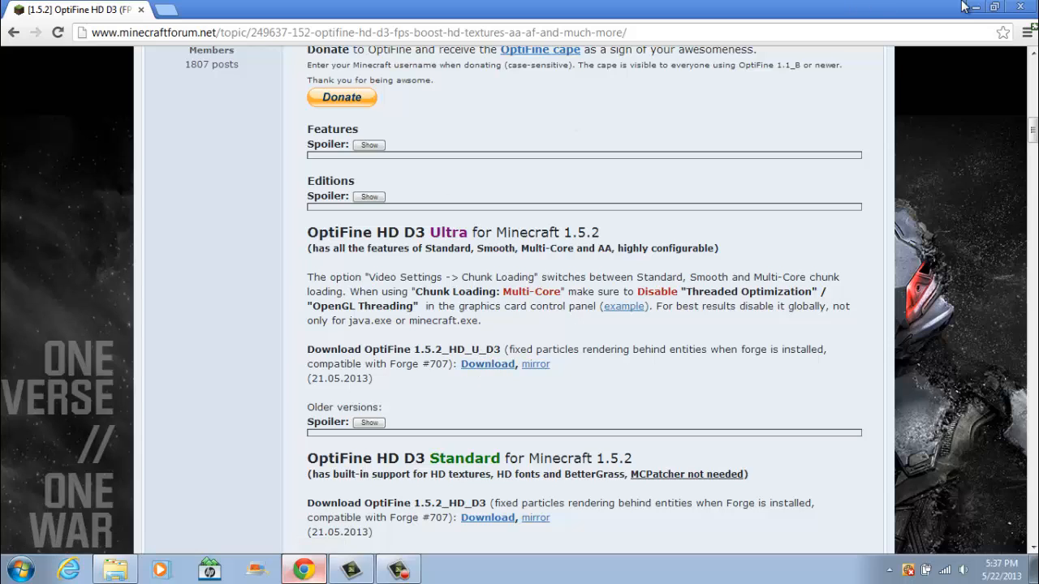
{"action": "mouse_move", "coordinate": [933, 10]}
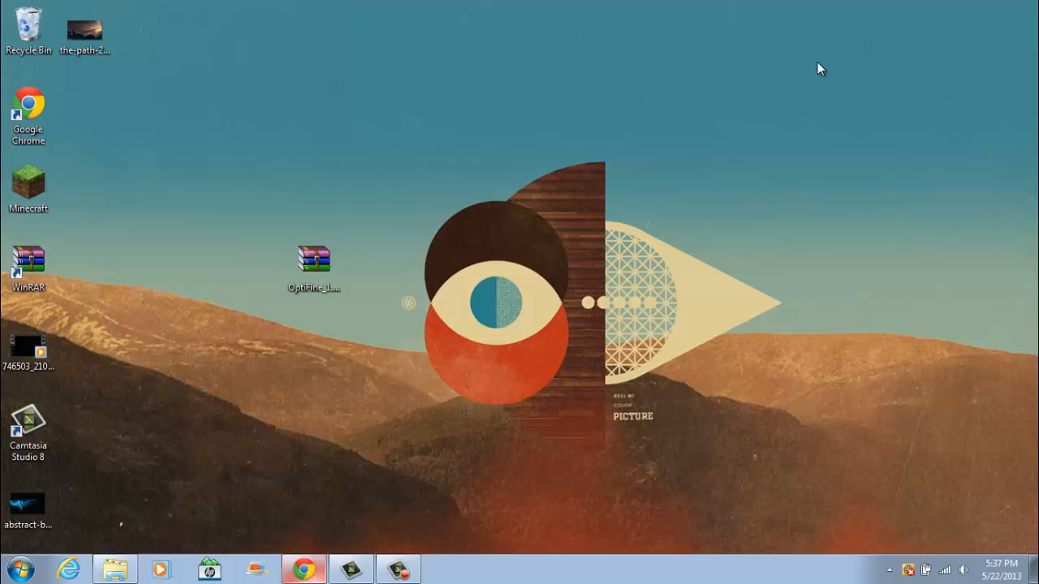
{"action": "left_click_drag", "start_coordinate": [315, 258], "coordinate": [656, 195]}
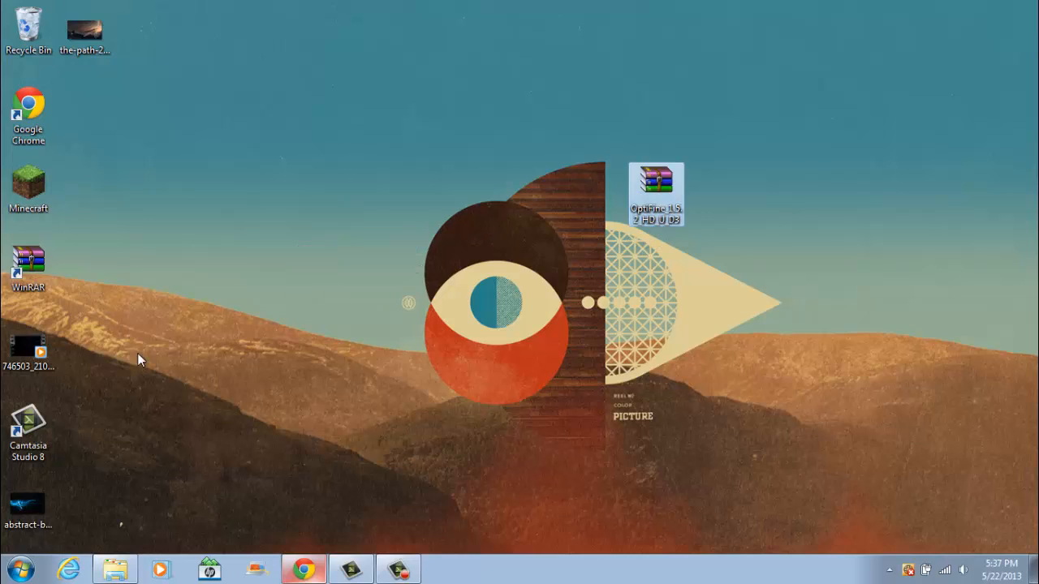
{"action": "left_click_drag", "start_coordinate": [29, 268], "coordinate": [516, 219]}
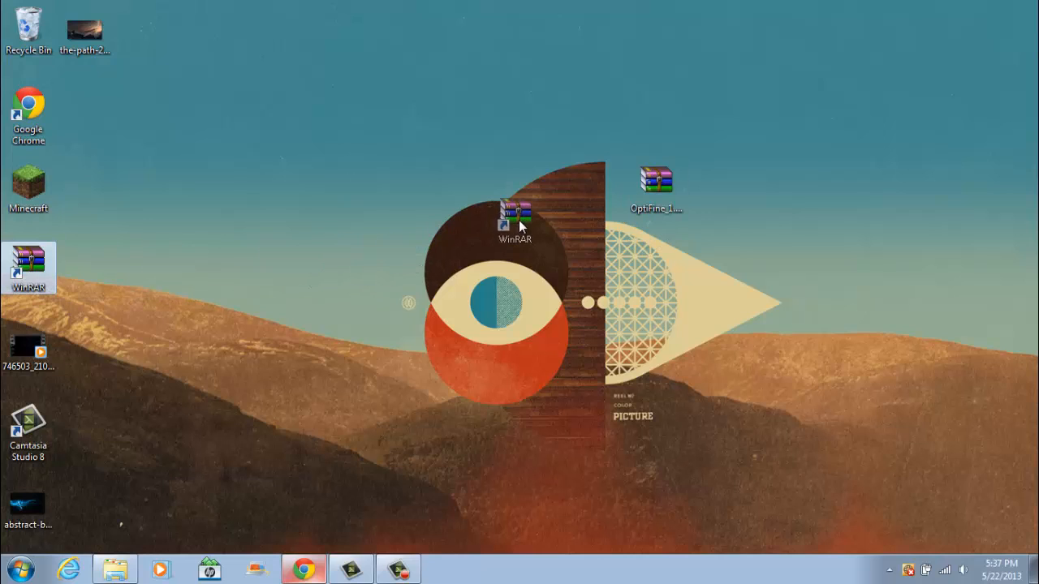
{"action": "left_click_drag", "start_coordinate": [516, 220], "coordinate": [599, 187]}
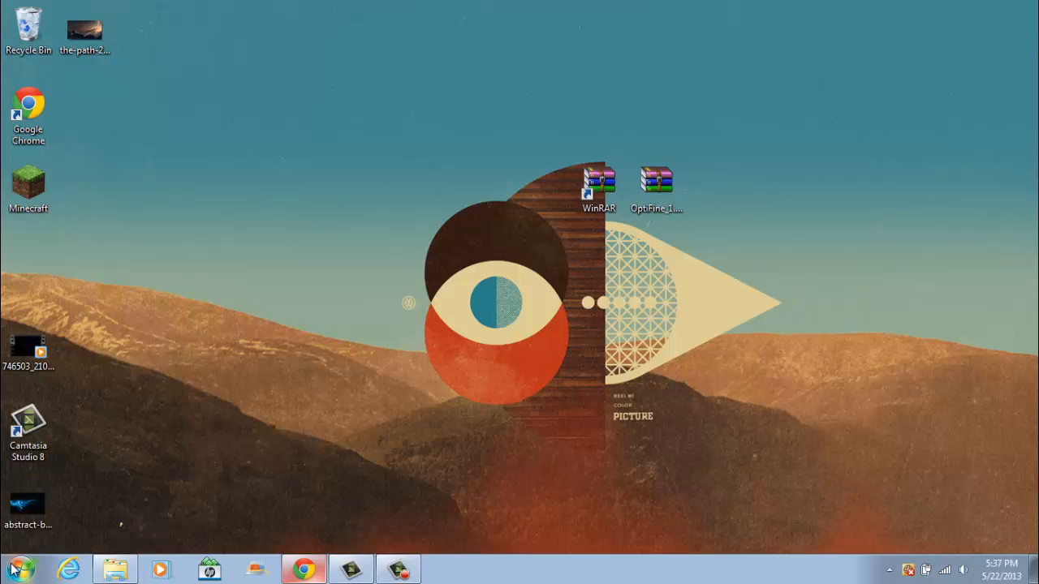
Step: Search %appdata, go into .minecraft > bin and show Open with for minecraft.jar
{"action": "left_click", "coordinate": [20, 568]}
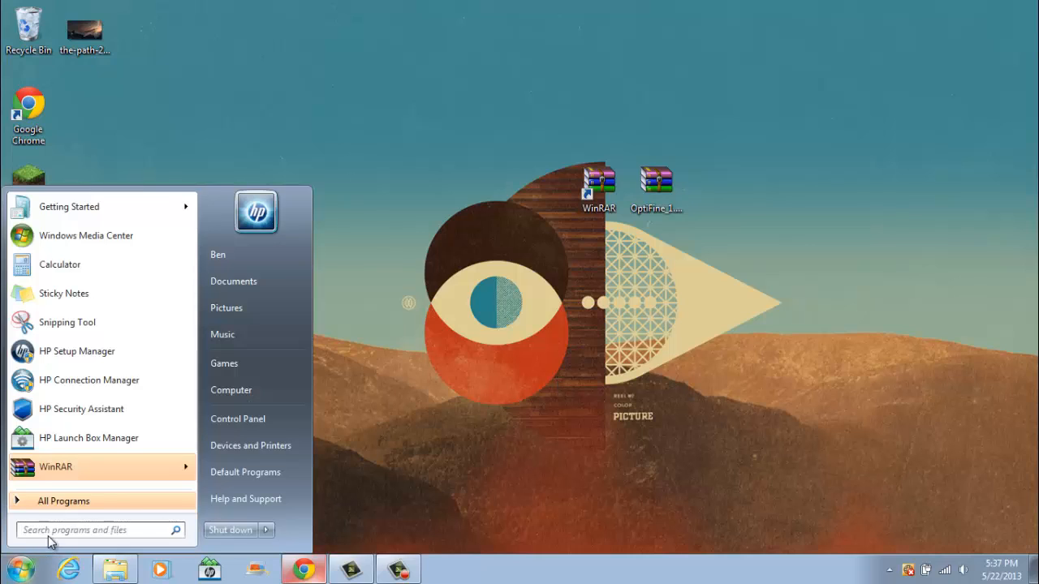
{"action": "type", "text": "%appdata"}
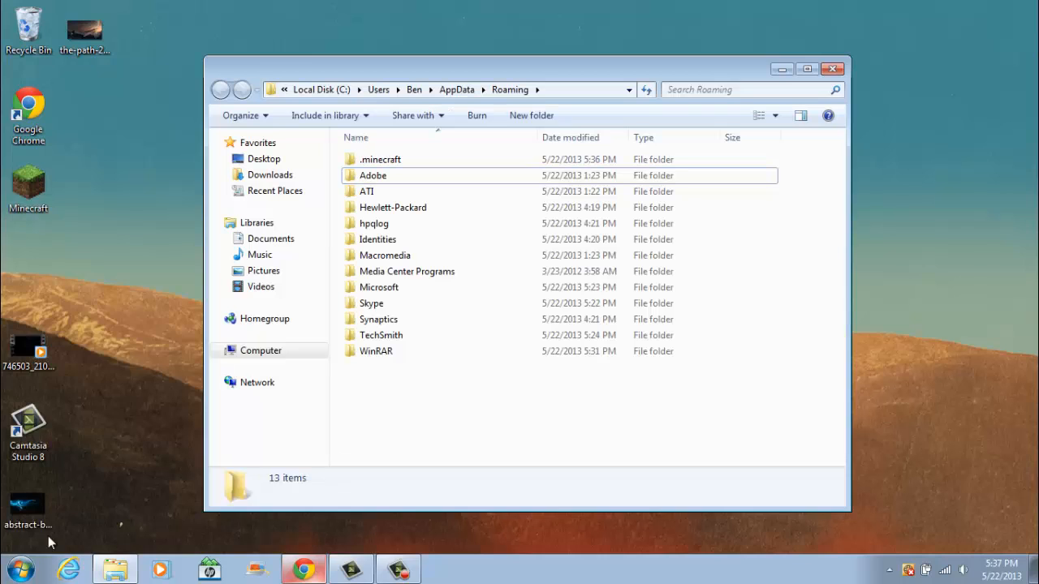
{"action": "mouse_move", "coordinate": [380, 159]}
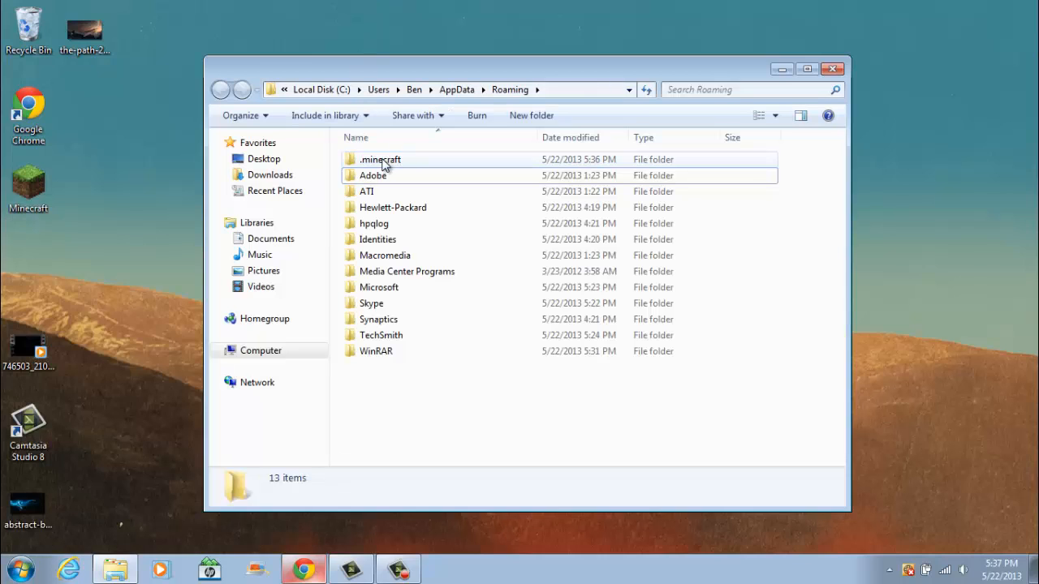
{"action": "mouse_move", "coordinate": [379, 159]}
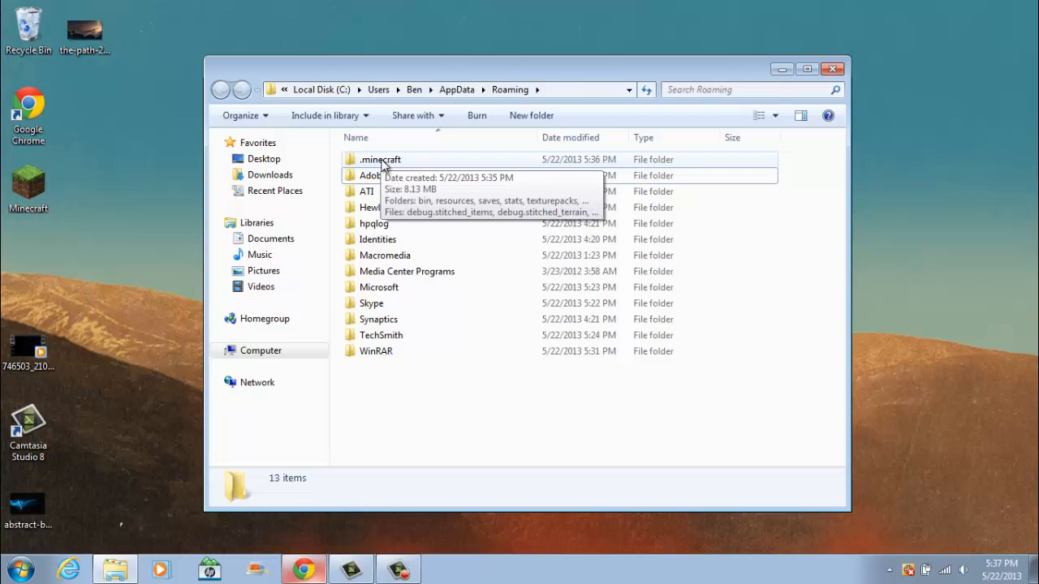
{"action": "double_click", "coordinate": [380, 159]}
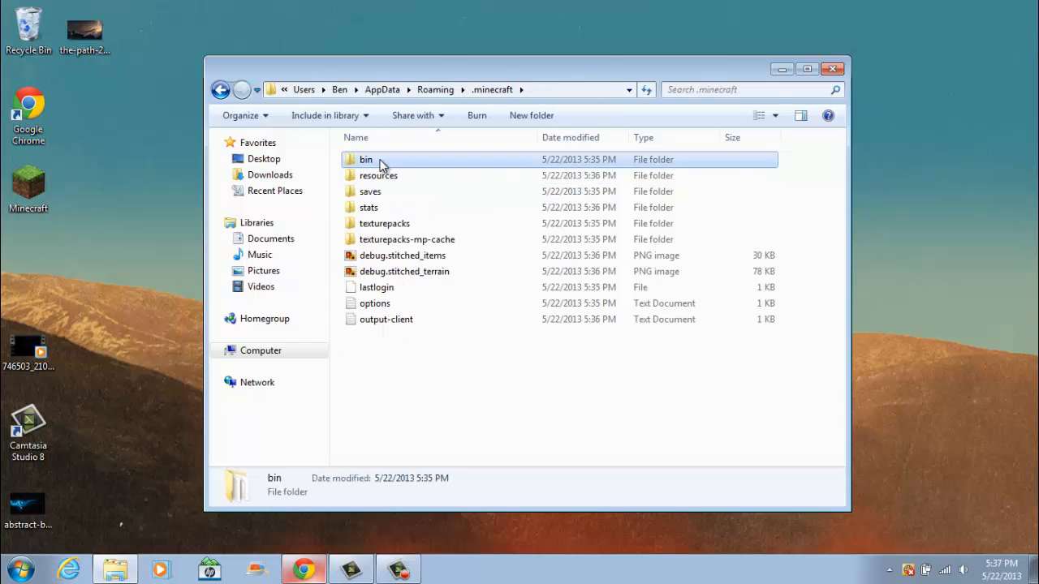
{"action": "double_click", "coordinate": [367, 159]}
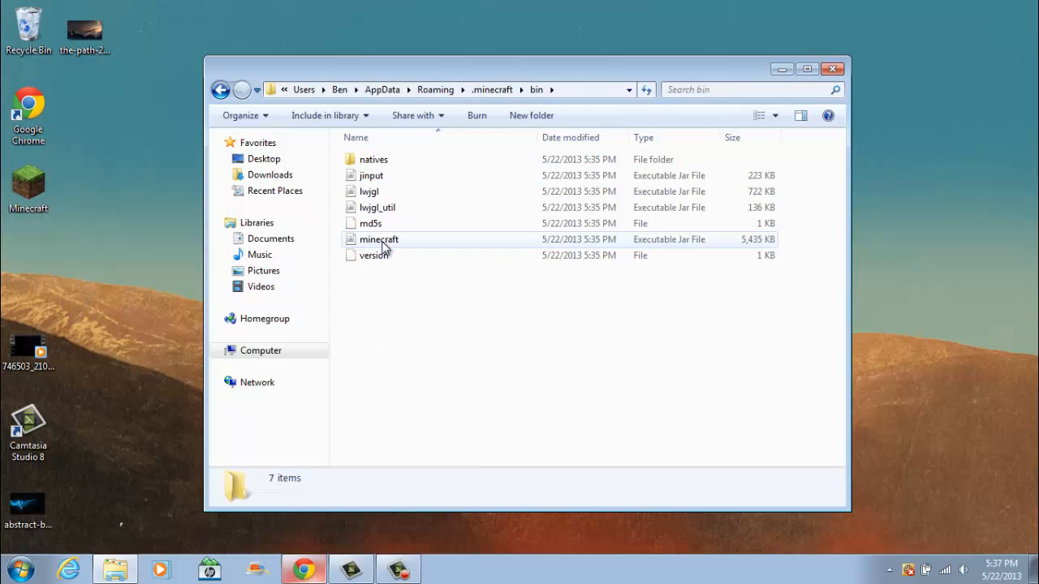
{"action": "right_click", "coordinate": [379, 239]}
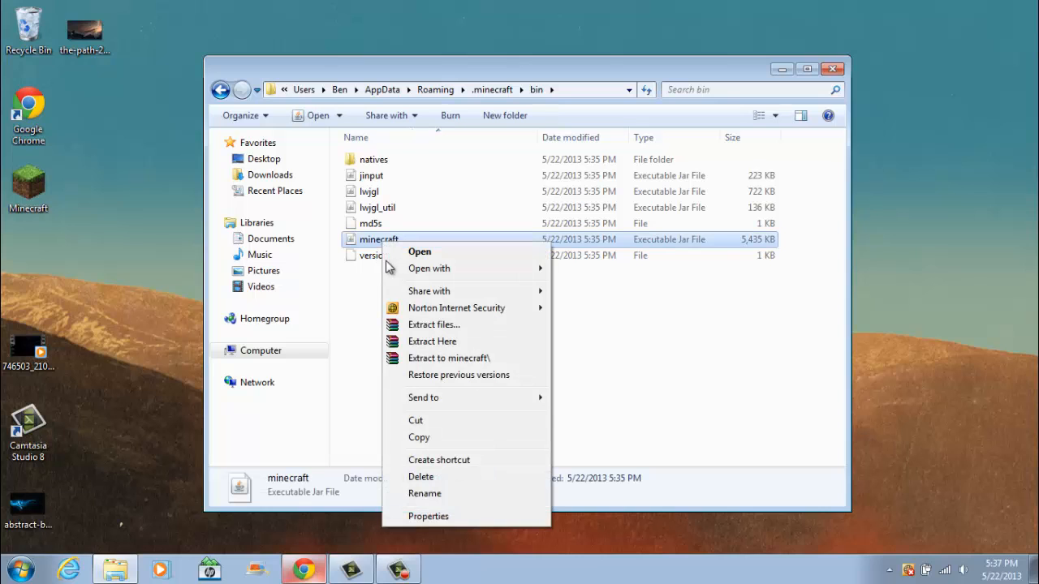
{"action": "left_click", "coordinate": [429, 267]}
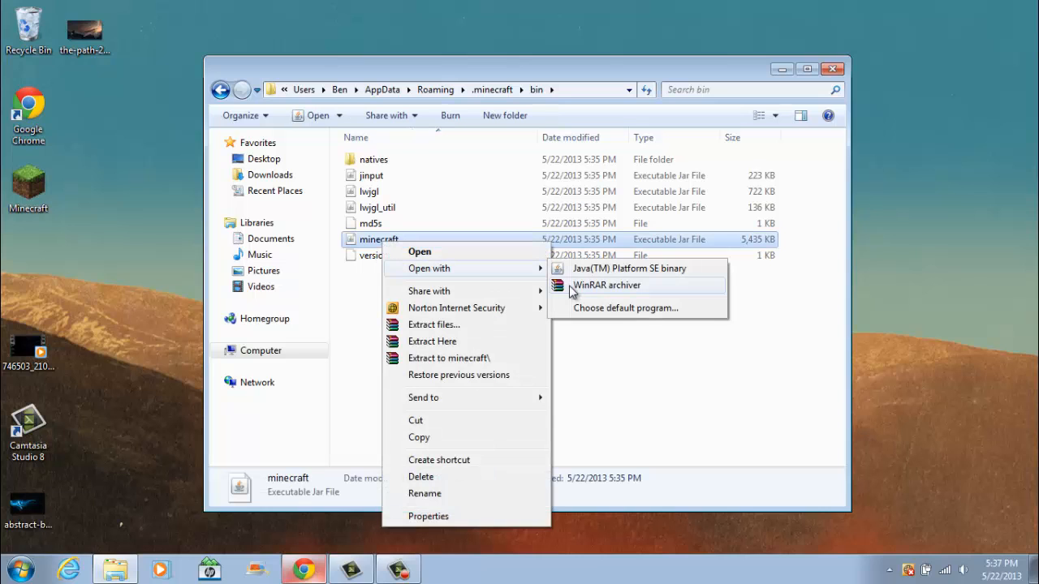
Step: Open minecraft.jar in WinRAR, delete its META-INF folder and minimize Explorer
{"action": "left_click", "coordinate": [607, 286]}
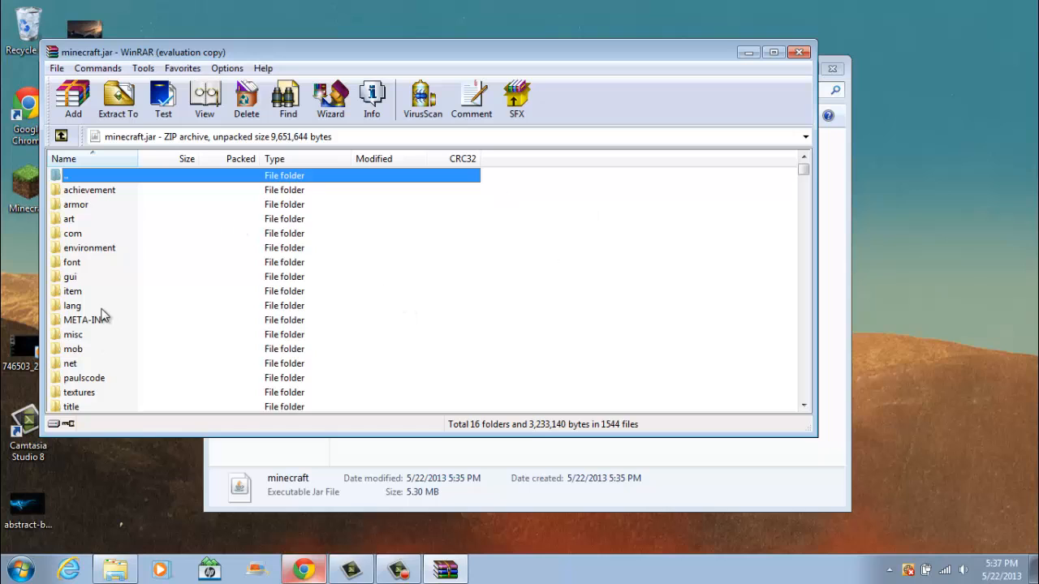
{"action": "right_click", "coordinate": [86, 318]}
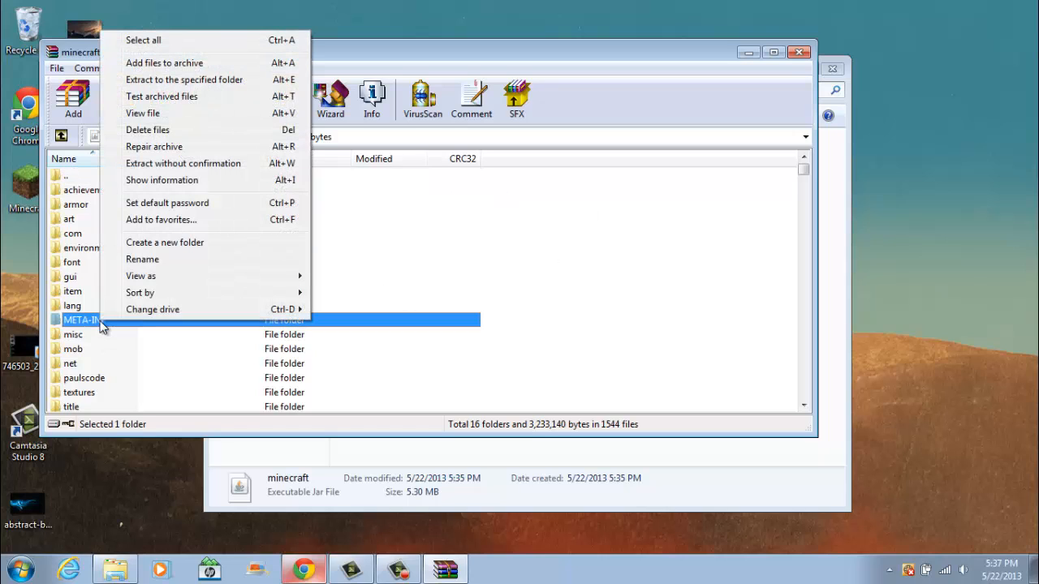
{"action": "left_click", "coordinate": [146, 130]}
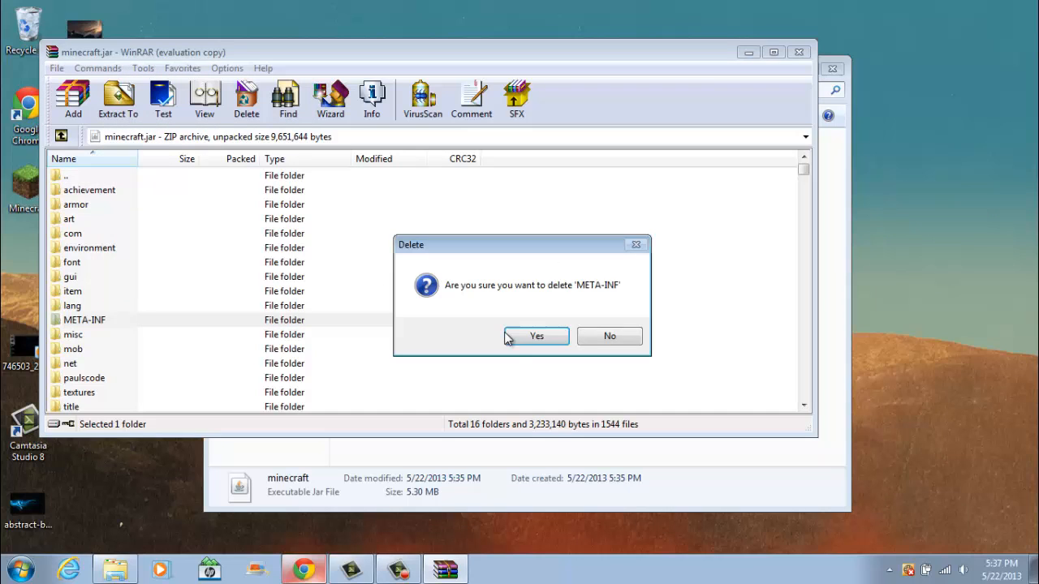
{"action": "left_click", "coordinate": [535, 336]}
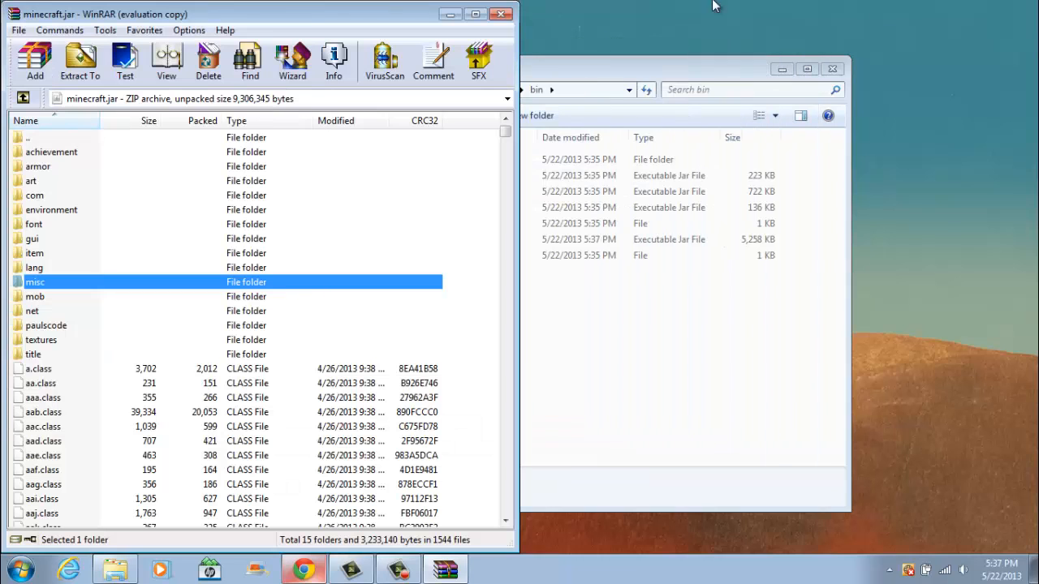
{"action": "left_click", "coordinate": [831, 68]}
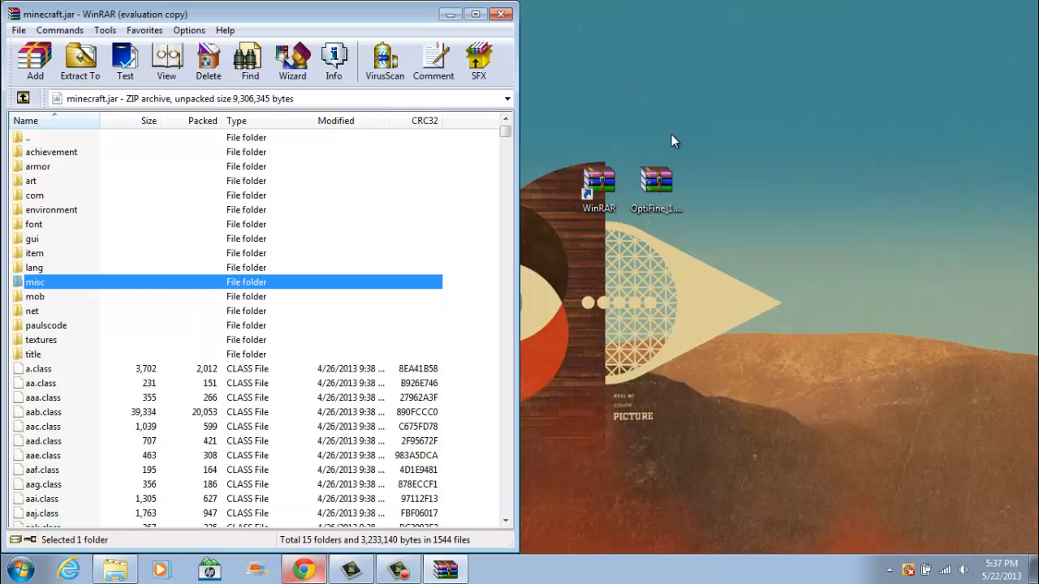
Step: Open the OptiFine zip, select all its files and move them into minecraft.jar
{"action": "double_click", "coordinate": [655, 178]}
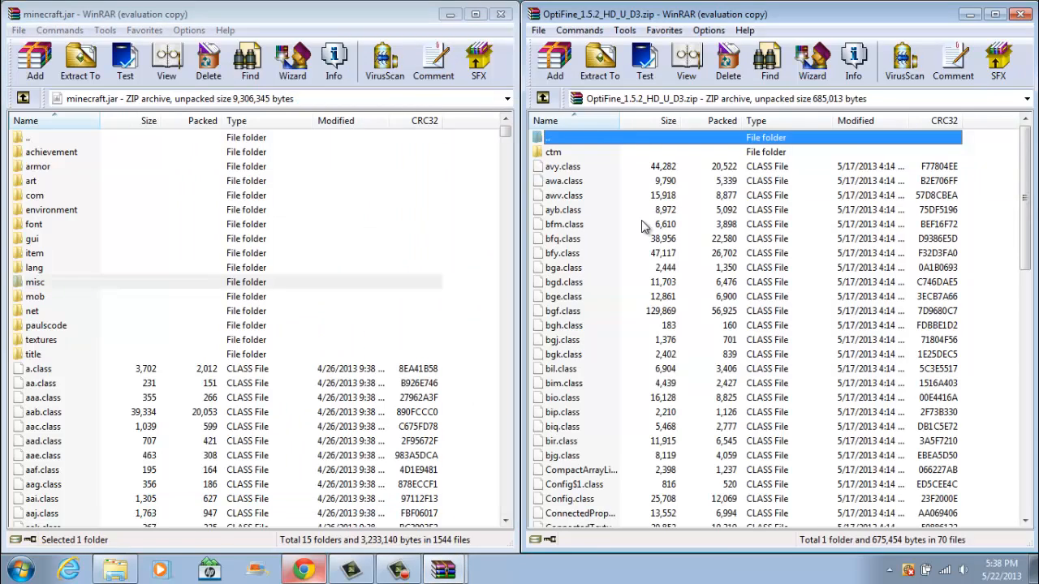
{"action": "scroll", "scroll_direction": "down", "scroll_amount": 3}
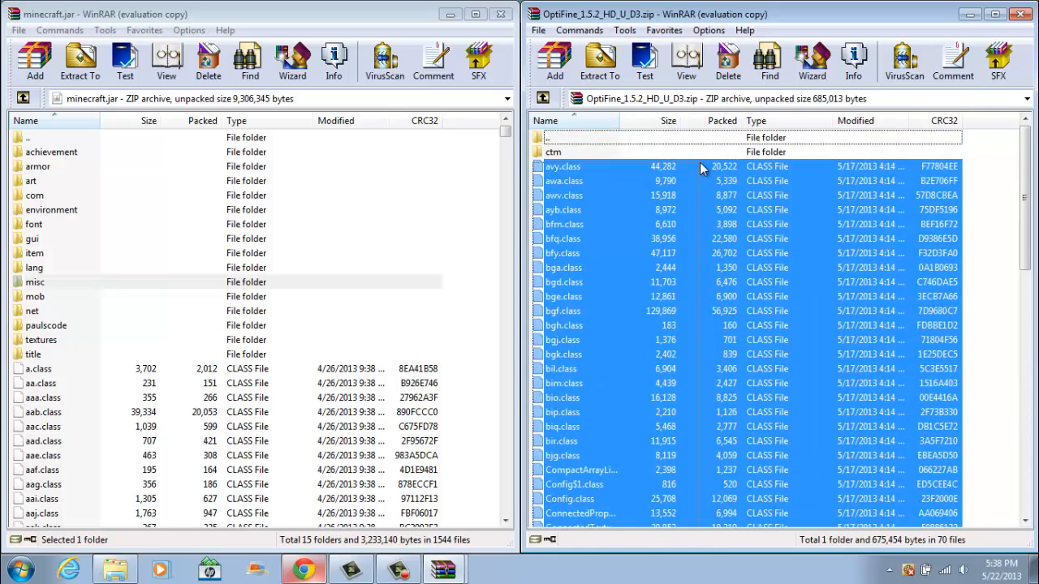
{"action": "left_click", "coordinate": [553, 152]}
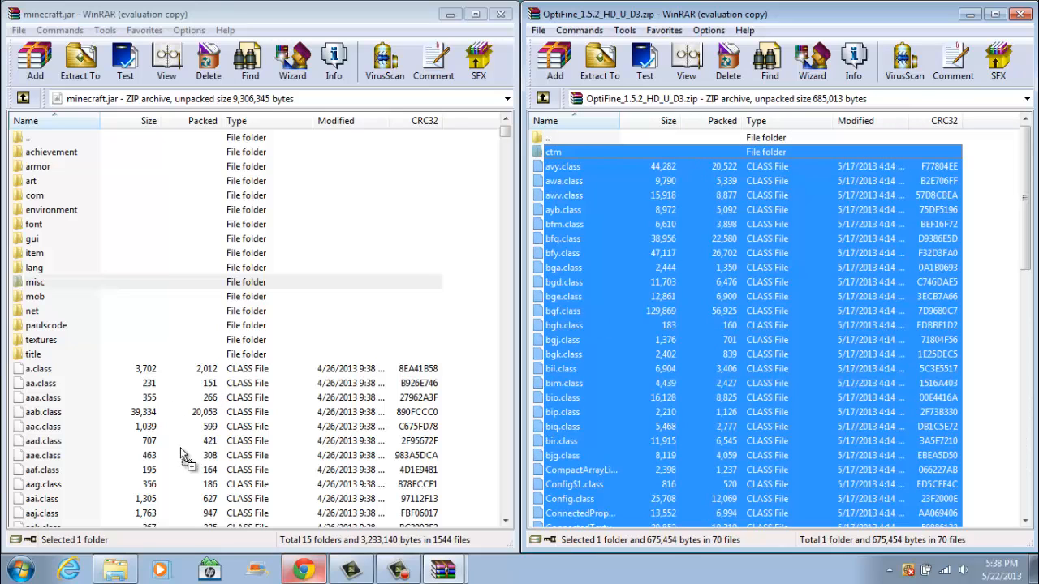
{"action": "left_click", "coordinate": [598, 62]}
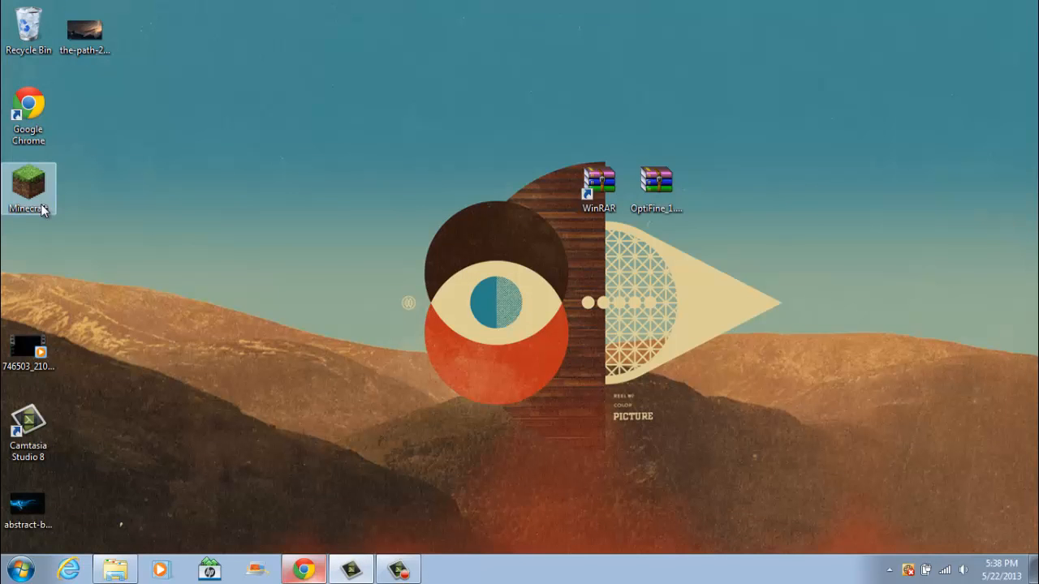
Step: Launch Minecraft.exe, allow it past the security warning and maximize the game window
{"action": "left_click_drag", "start_coordinate": [29, 187], "coordinate": [428, 347]}
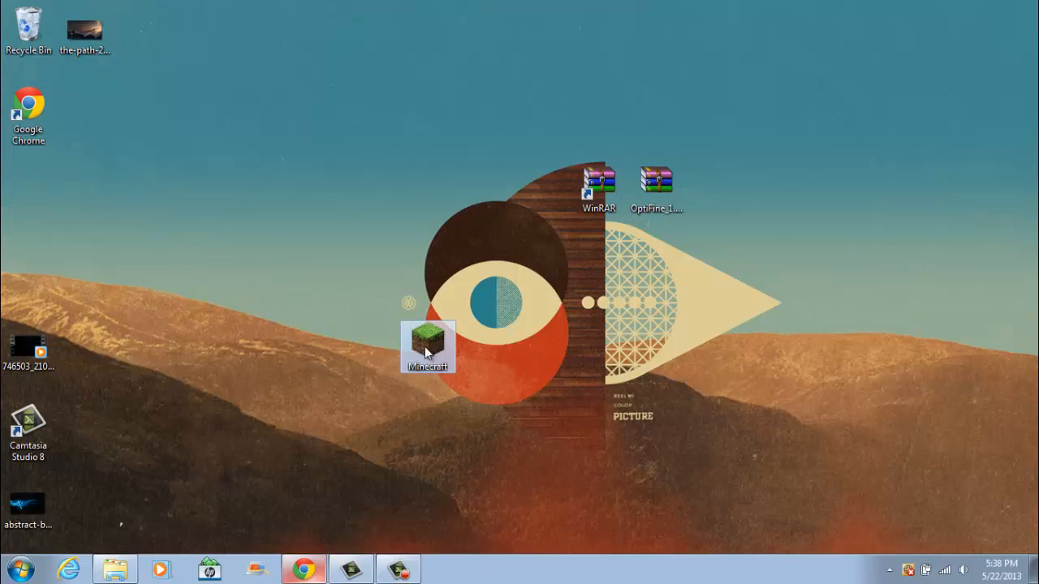
{"action": "double_click", "coordinate": [428, 340]}
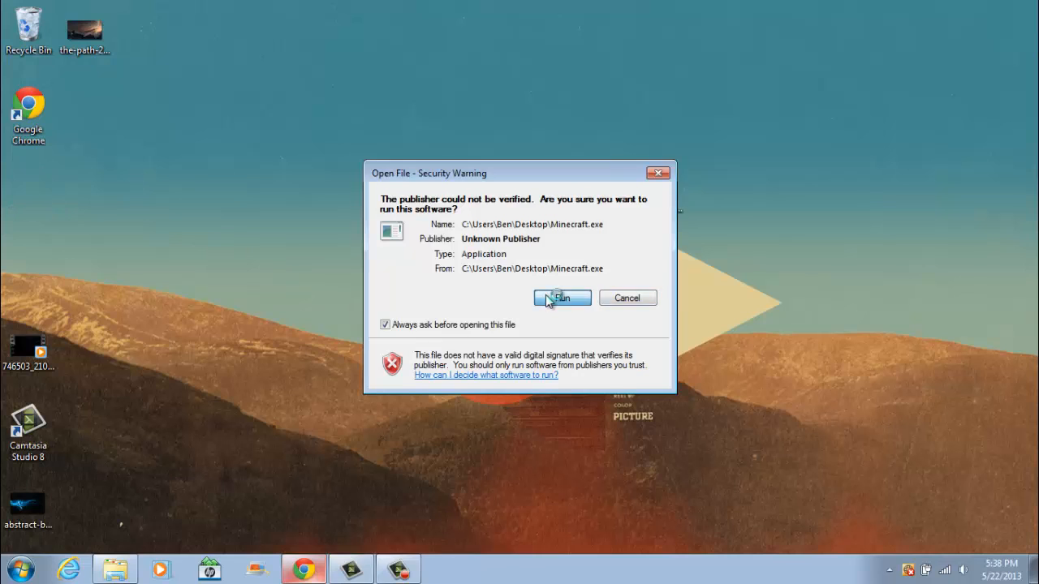
{"action": "left_click", "coordinate": [562, 299]}
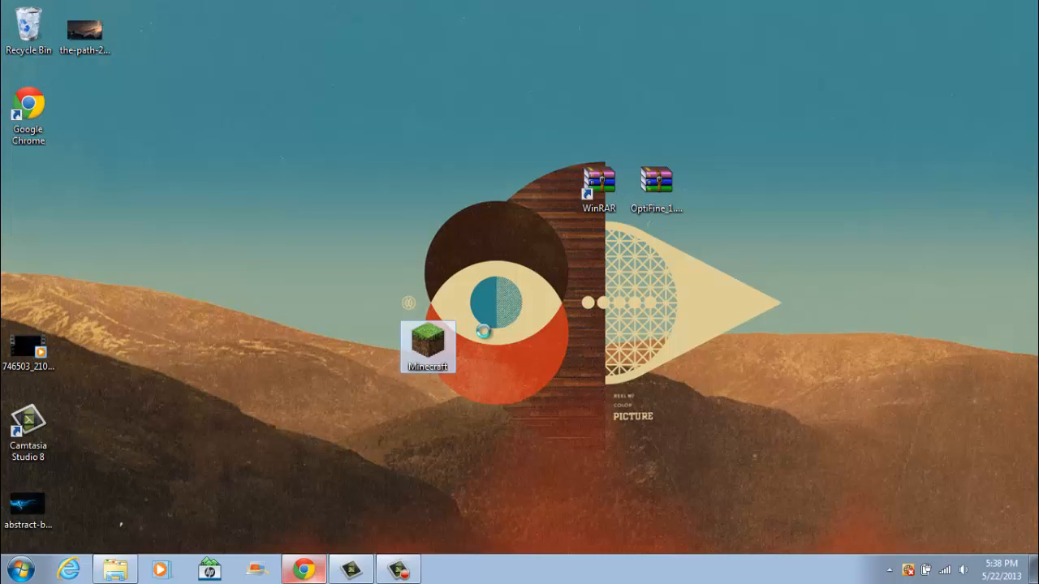
{"action": "double_click", "coordinate": [429, 347]}
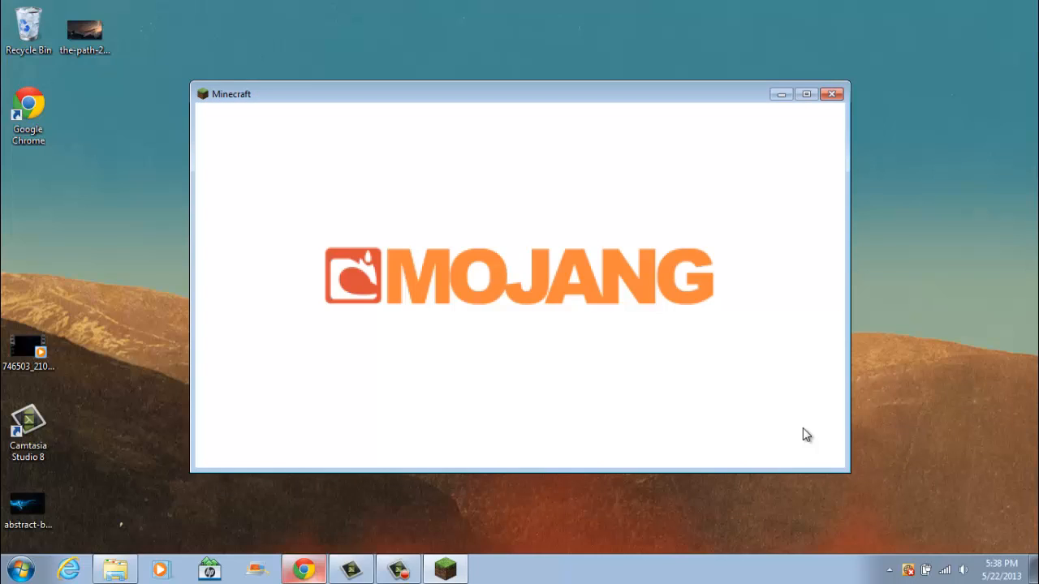
{"action": "mouse_move", "coordinate": [448, 247]}
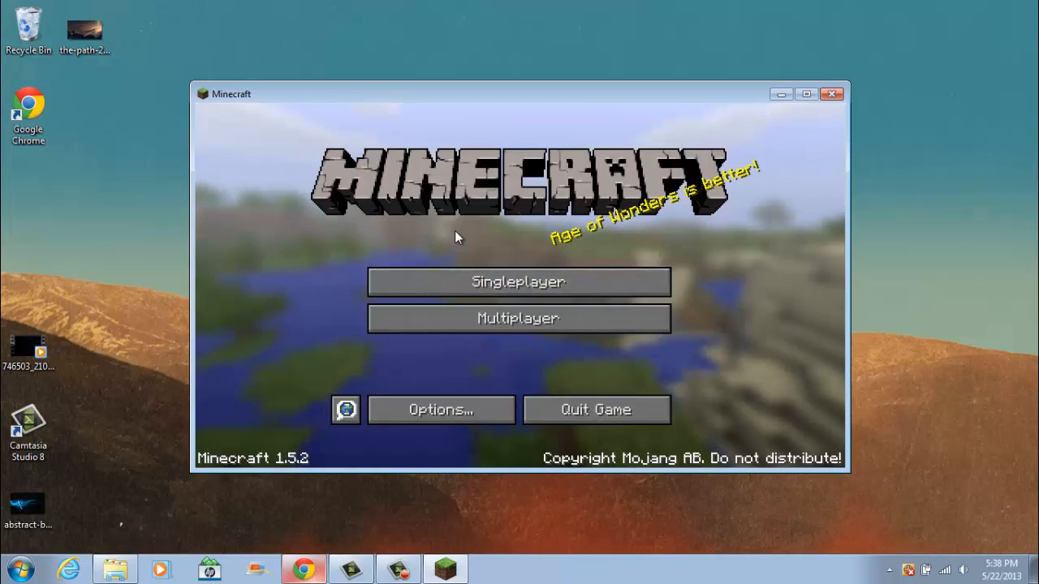
{"action": "mouse_move", "coordinate": [600, 283]}
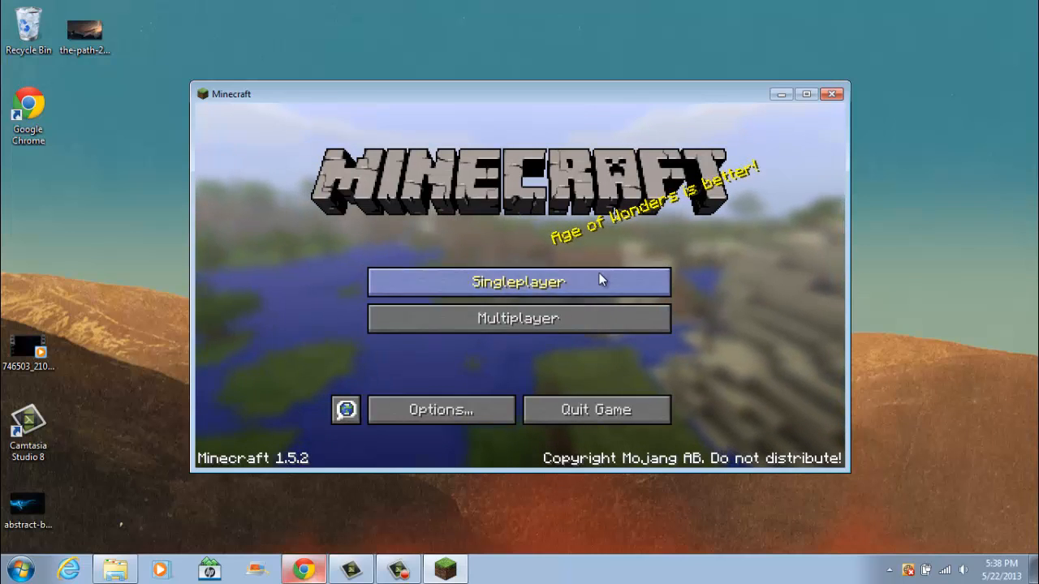
{"action": "left_click", "coordinate": [805, 92]}
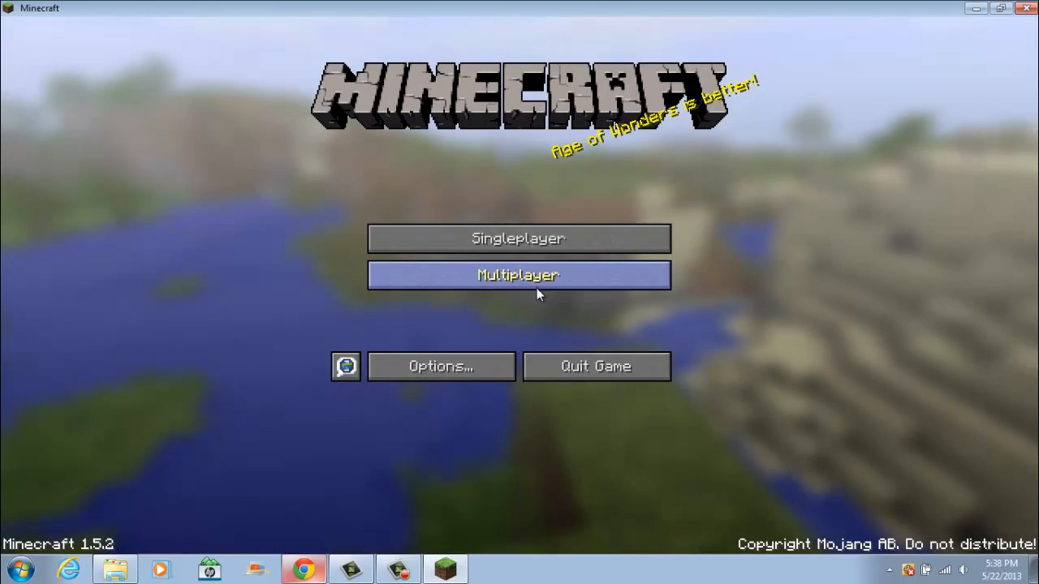
Step: Add a Brocraft server entry with its mcserv address in Multiplayer and join it
{"action": "left_click", "coordinate": [518, 276]}
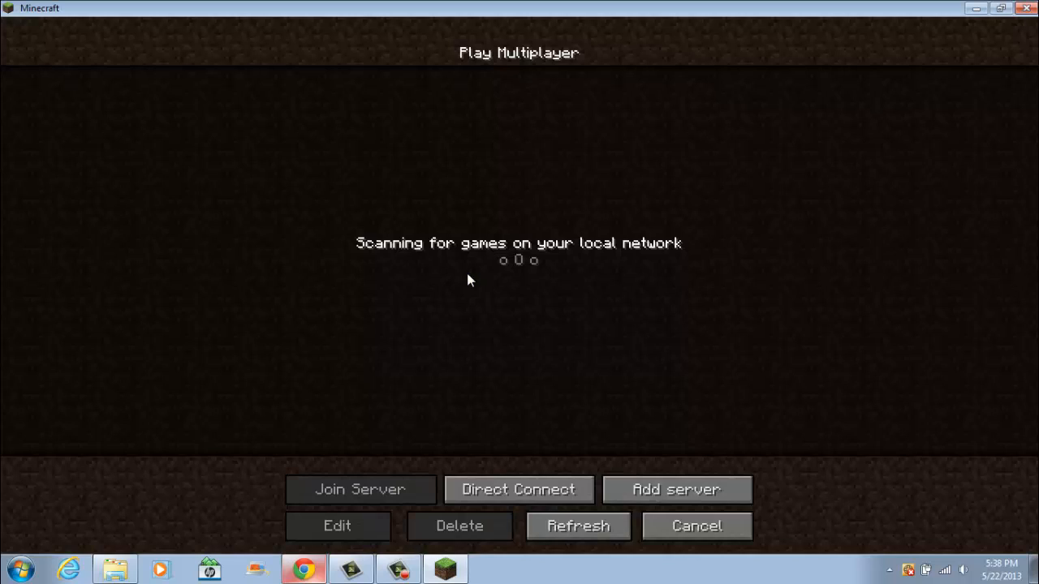
{"action": "left_click", "coordinate": [675, 490]}
{"action": "type", "text": "b"}
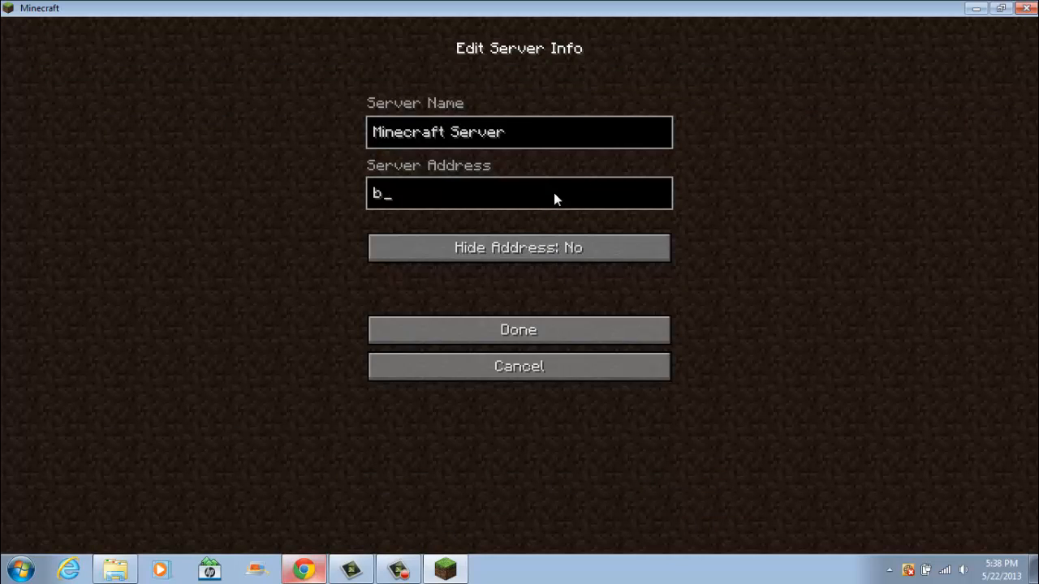
{"action": "type", "text": "rocraft."}
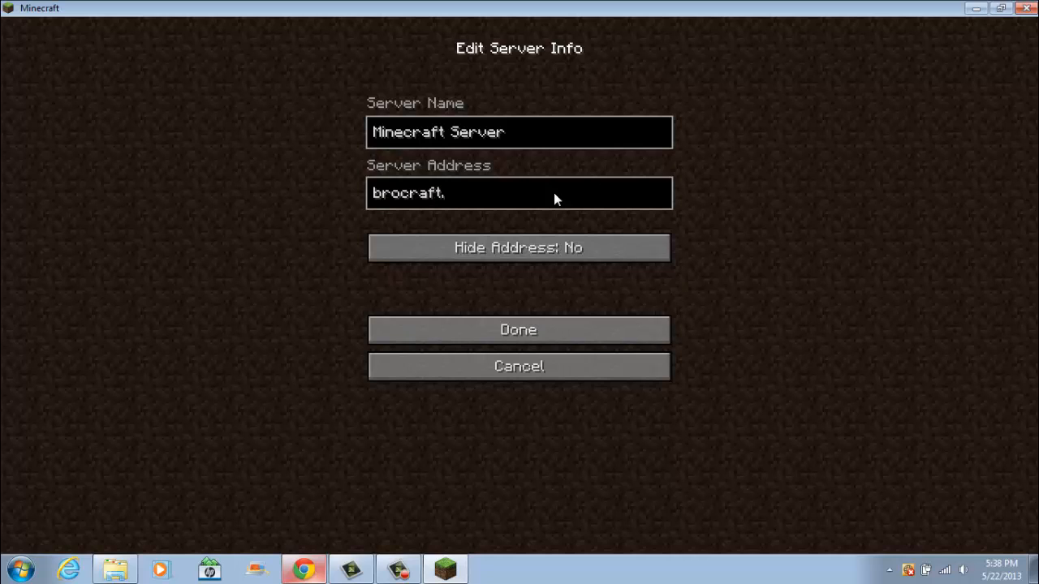
{"action": "type", "text": "mcserv"}
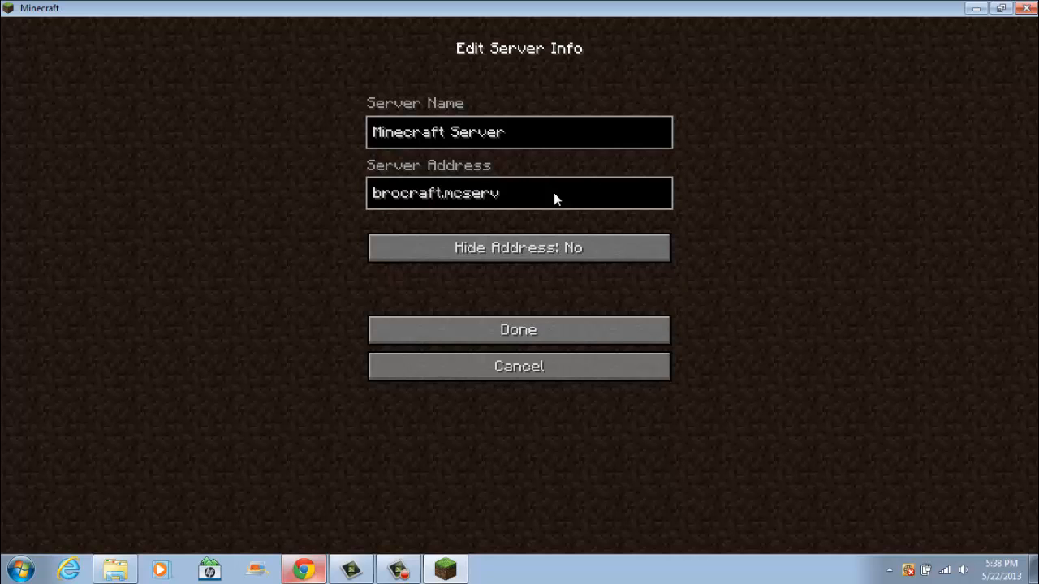
{"action": "left_click", "coordinate": [517, 330]}
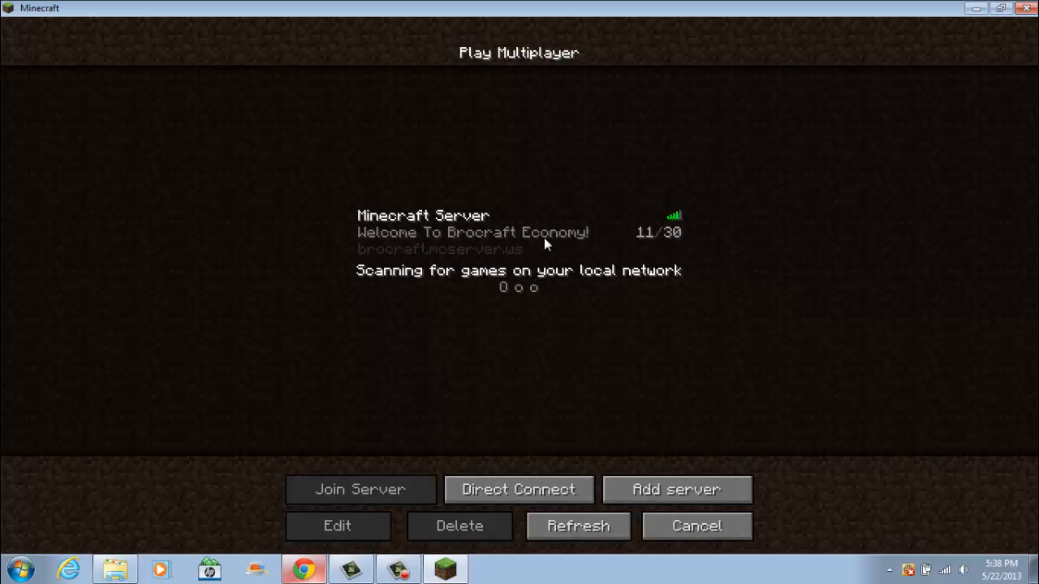
{"action": "left_click", "coordinate": [360, 490]}
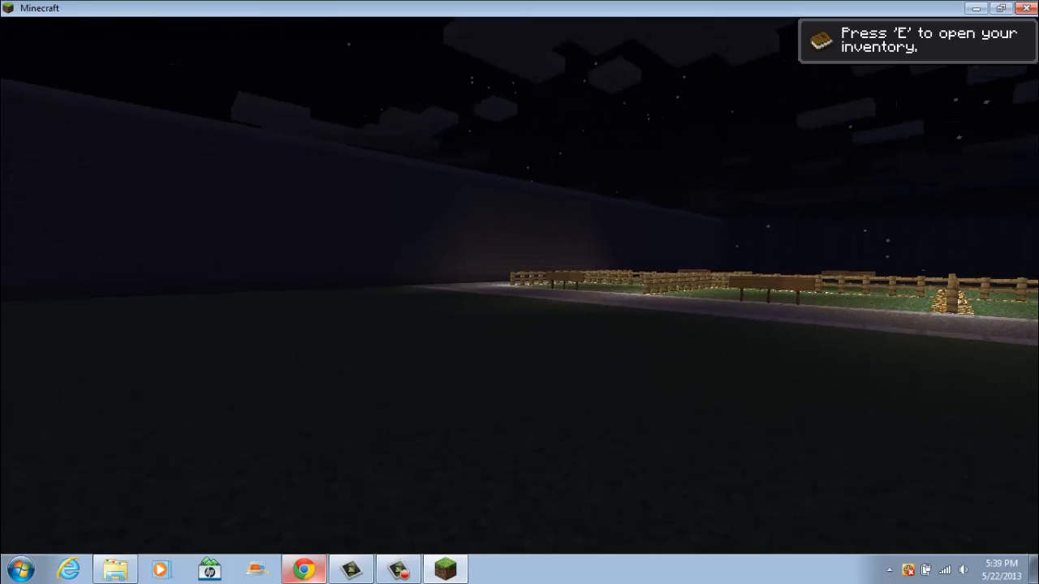
Step: Pause with Escape and go through Options to Video Settings
{"action": "key", "text": "Escape"}
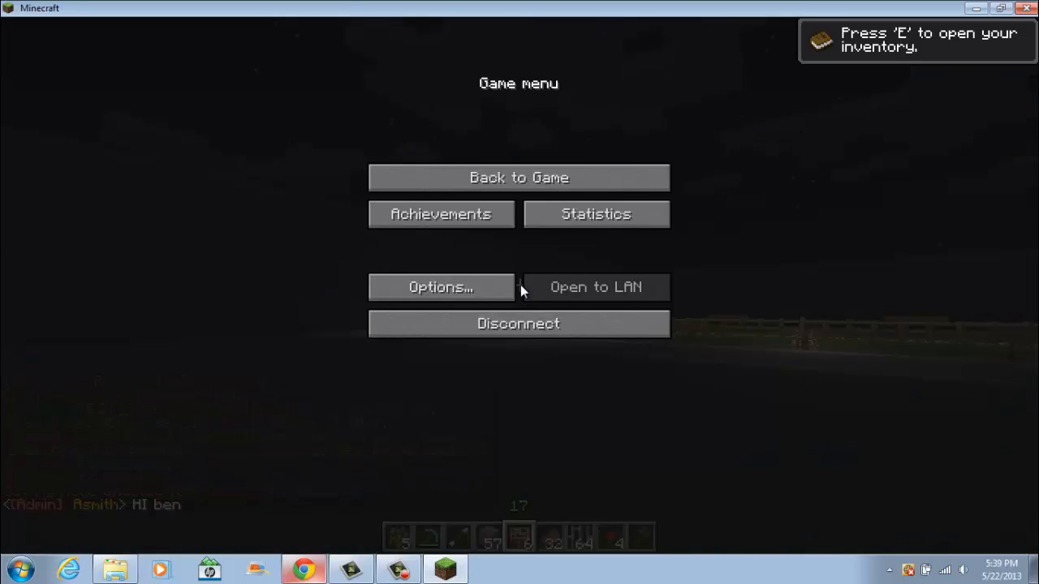
{"action": "left_click", "coordinate": [442, 286]}
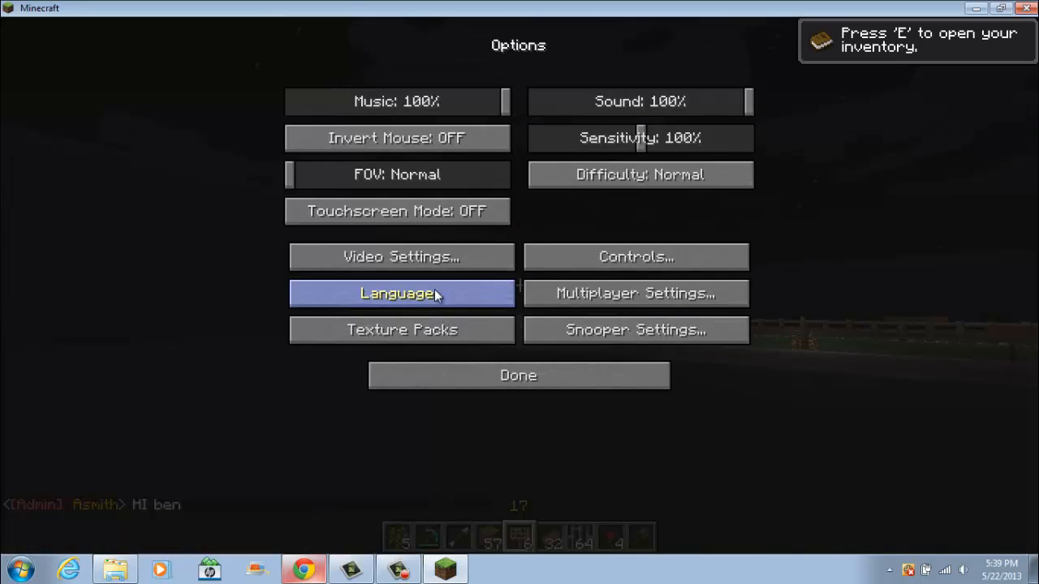
{"action": "mouse_move", "coordinate": [464, 257]}
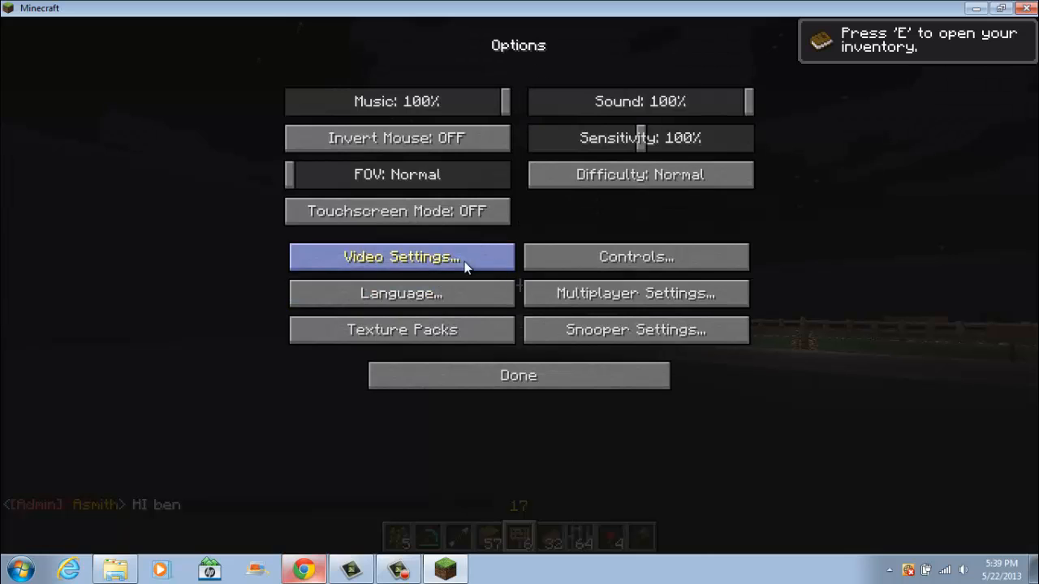
{"action": "left_click", "coordinate": [399, 256]}
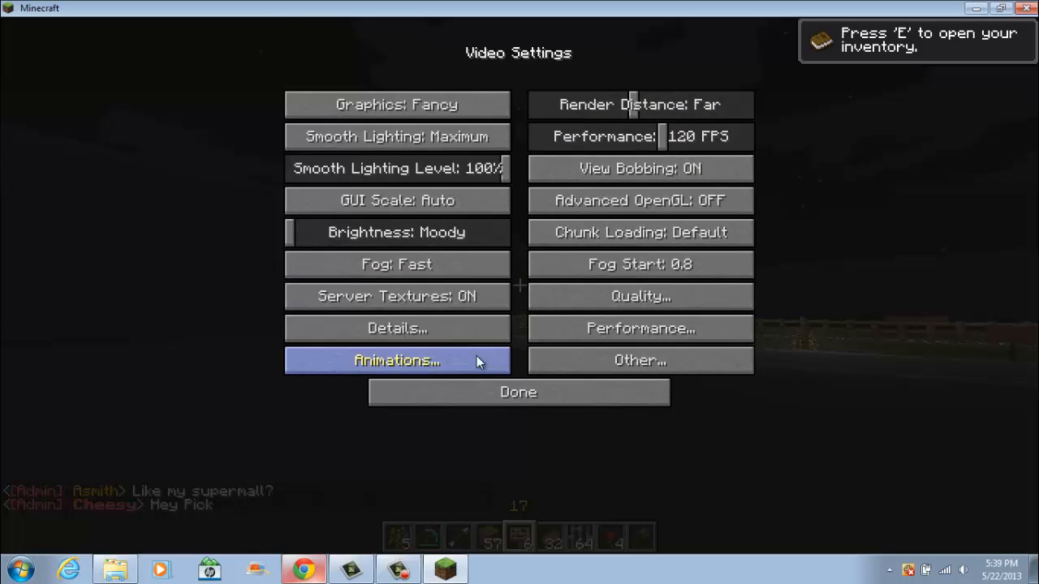
{"action": "mouse_move", "coordinate": [396, 104]}
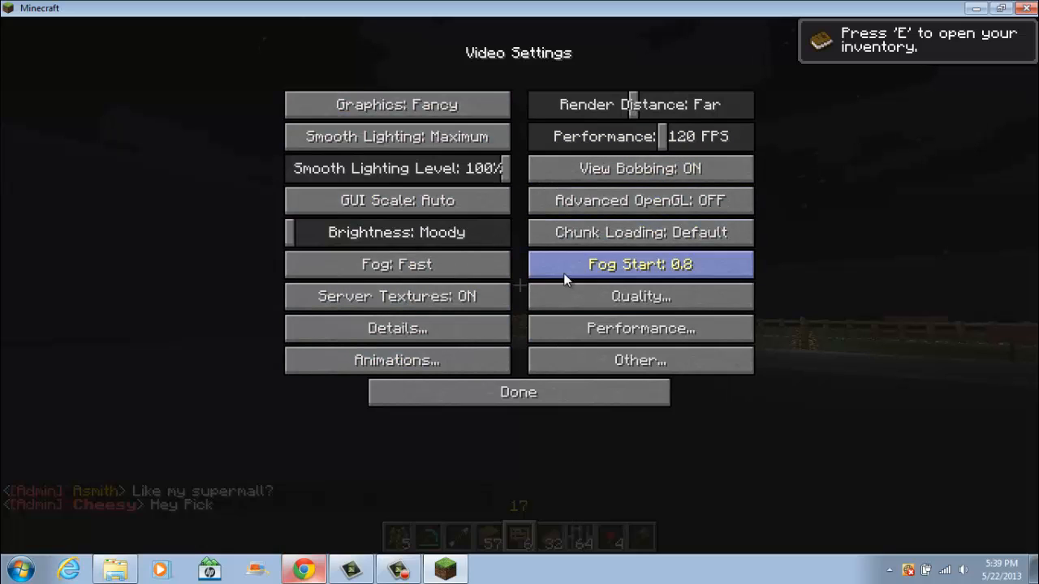
{"action": "mouse_move", "coordinate": [512, 153]}
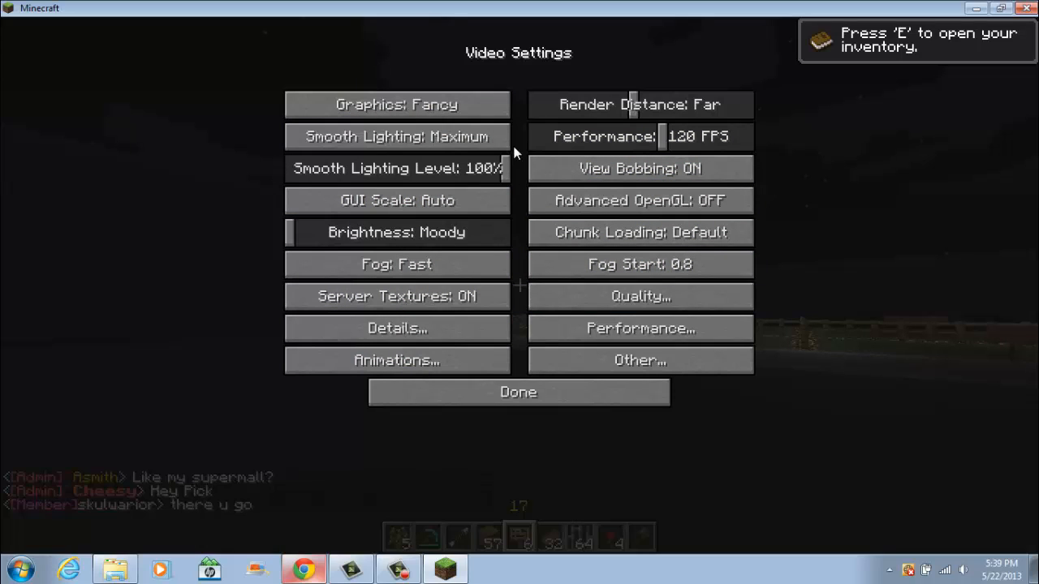
{"action": "mouse_move", "coordinate": [674, 127]}
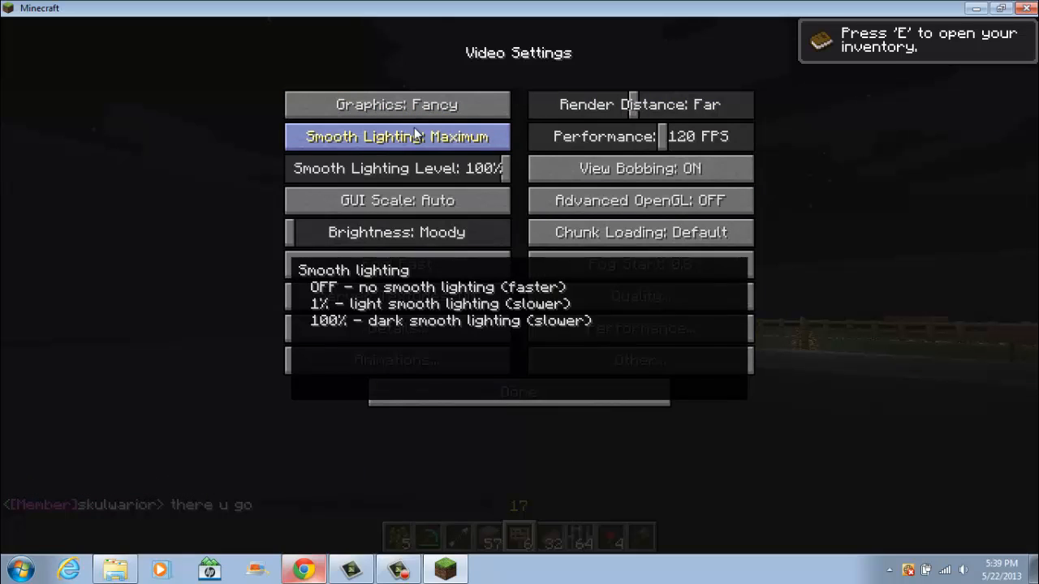
{"action": "mouse_move", "coordinate": [568, 81]}
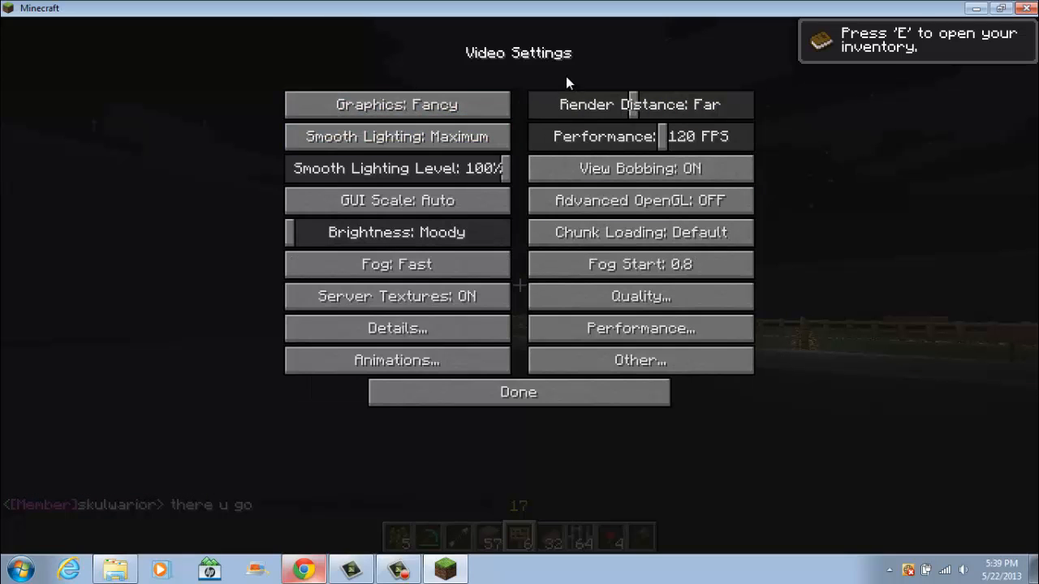
{"action": "mouse_move", "coordinate": [396, 136]}
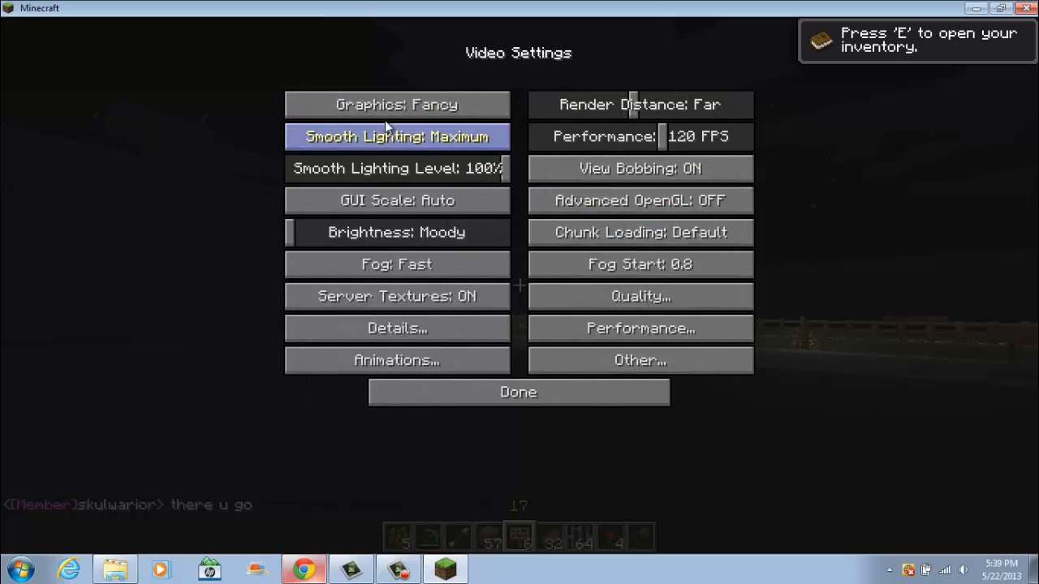
Step: Set graphics to Fast, turn fog and server textures off, and cycle render distance to Tiny
{"action": "left_click", "coordinate": [396, 104]}
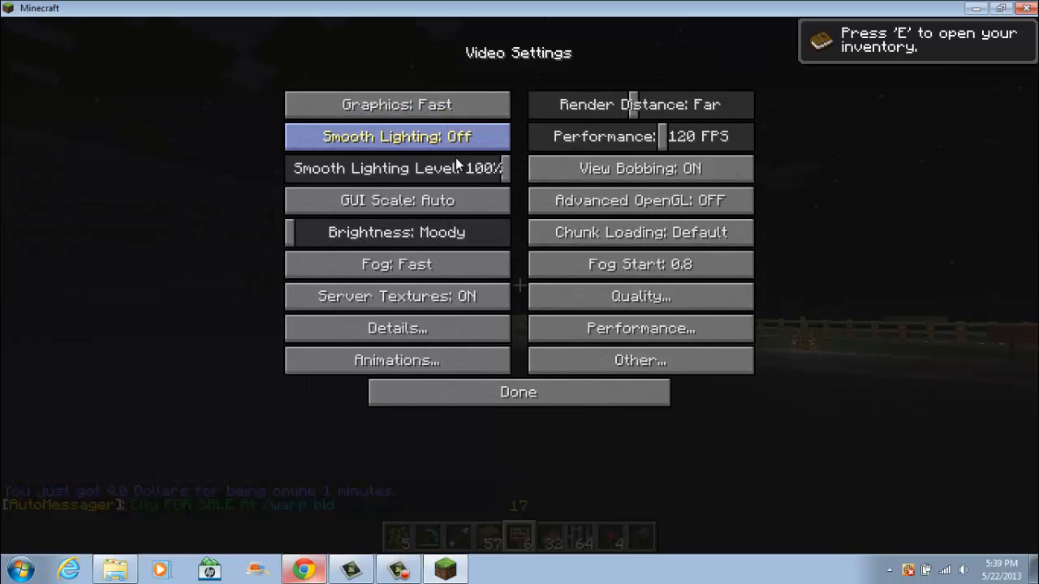
{"action": "mouse_move", "coordinate": [298, 230]}
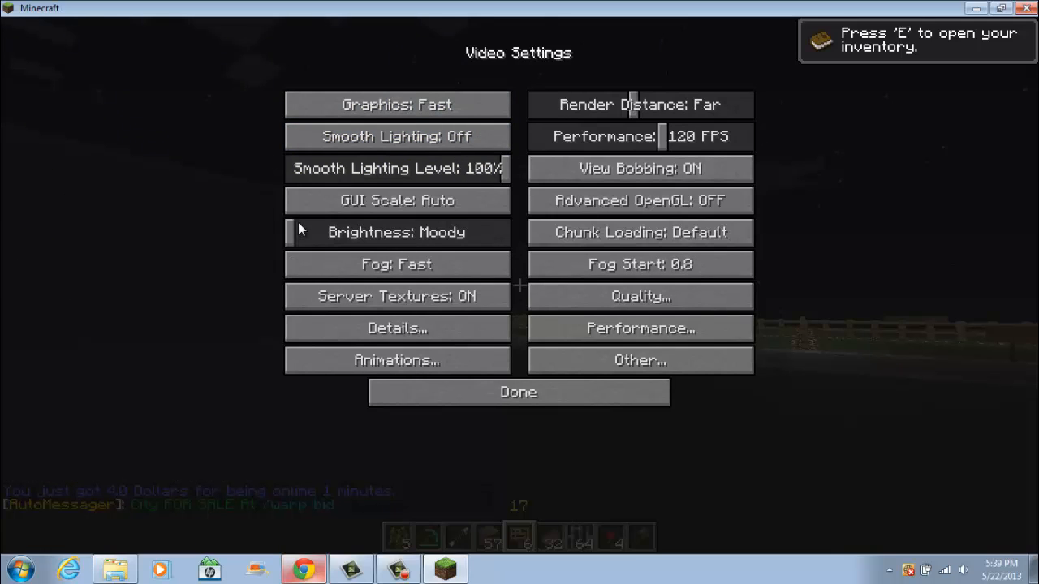
{"action": "mouse_move", "coordinate": [396, 201]}
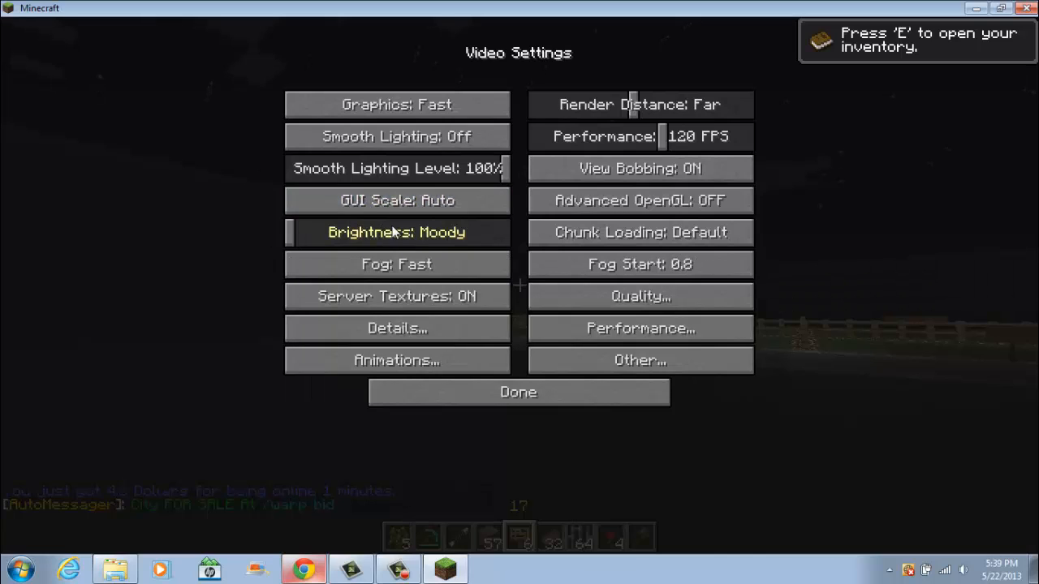
{"action": "left_click", "coordinate": [396, 263]}
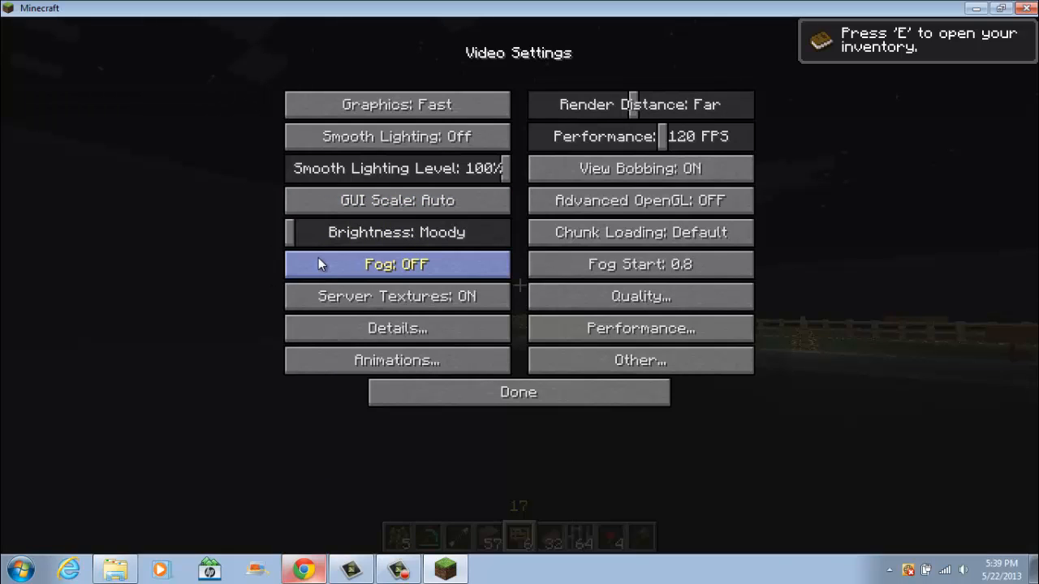
{"action": "left_click", "coordinate": [396, 296]}
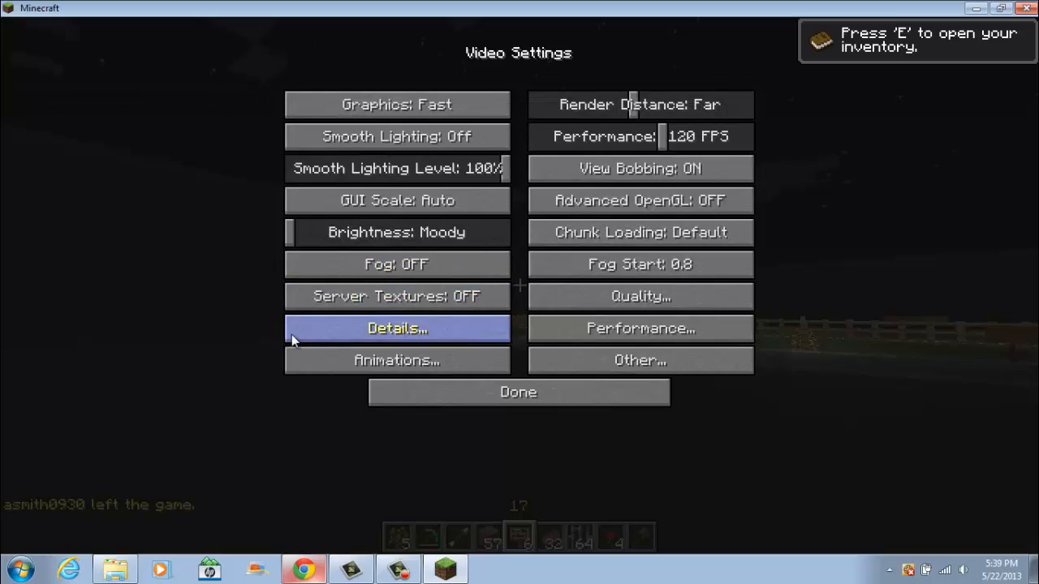
{"action": "mouse_move", "coordinate": [639, 104]}
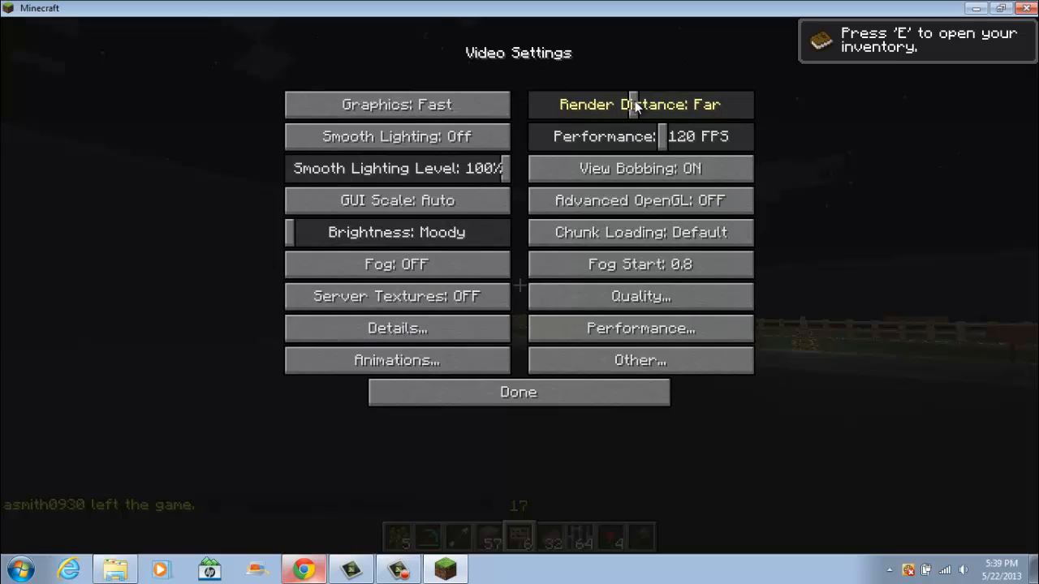
{"action": "left_click", "coordinate": [640, 104]}
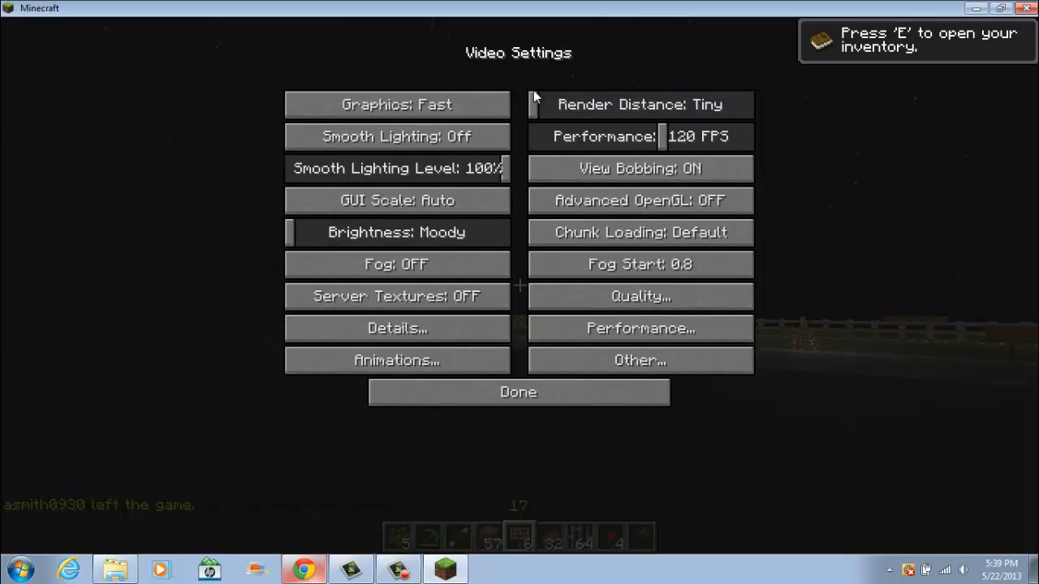
{"action": "left_click", "coordinate": [639, 104]}
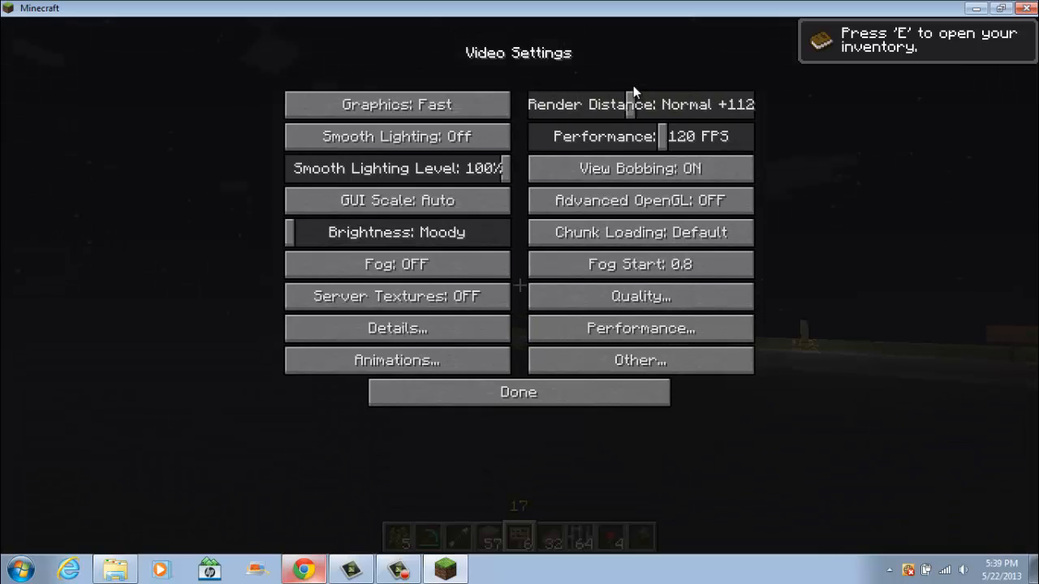
{"action": "left_click", "coordinate": [639, 104]}
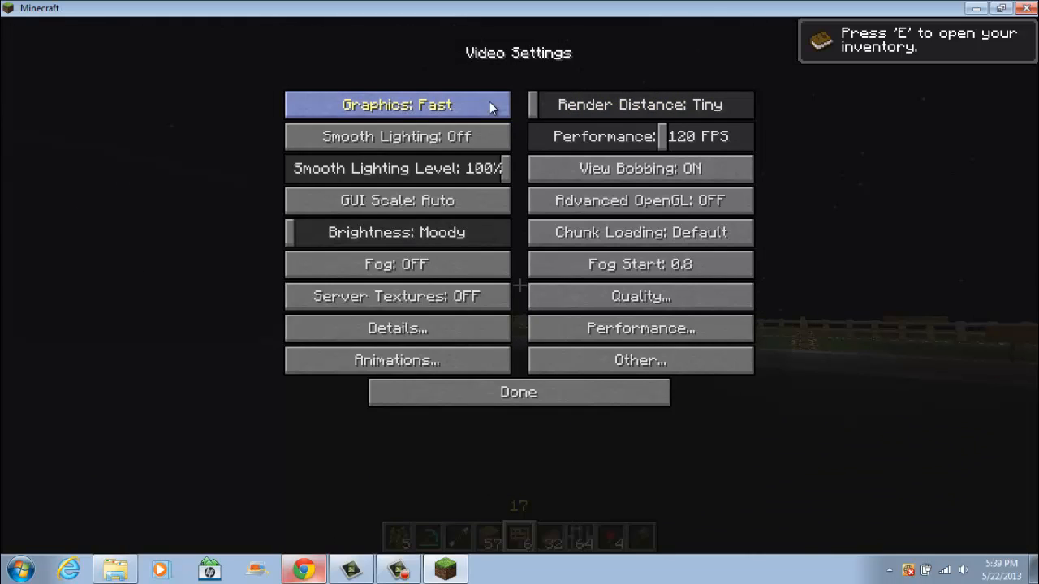
{"action": "mouse_move", "coordinate": [831, 117]}
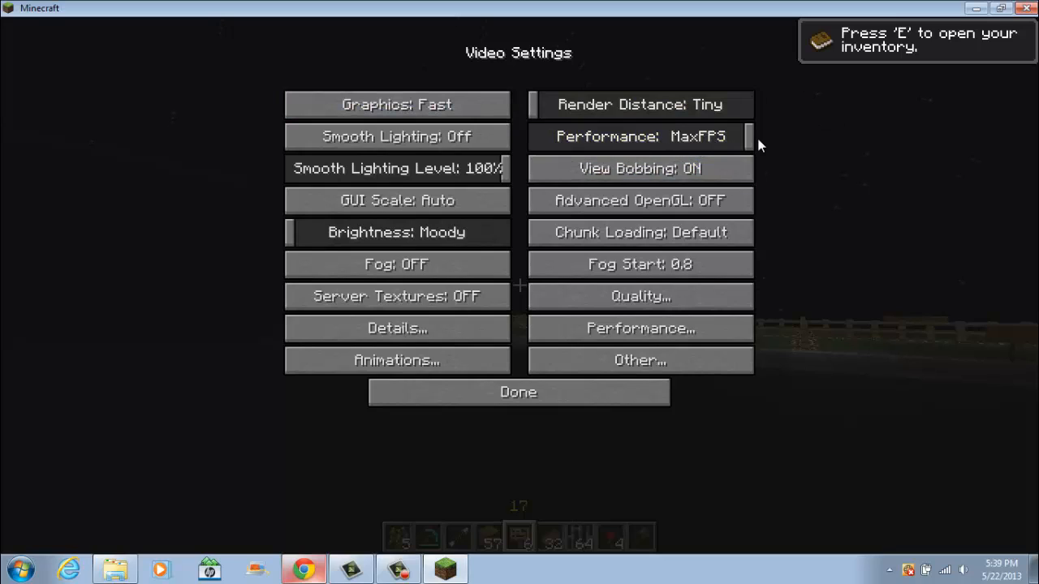
{"action": "mouse_move", "coordinate": [640, 167]}
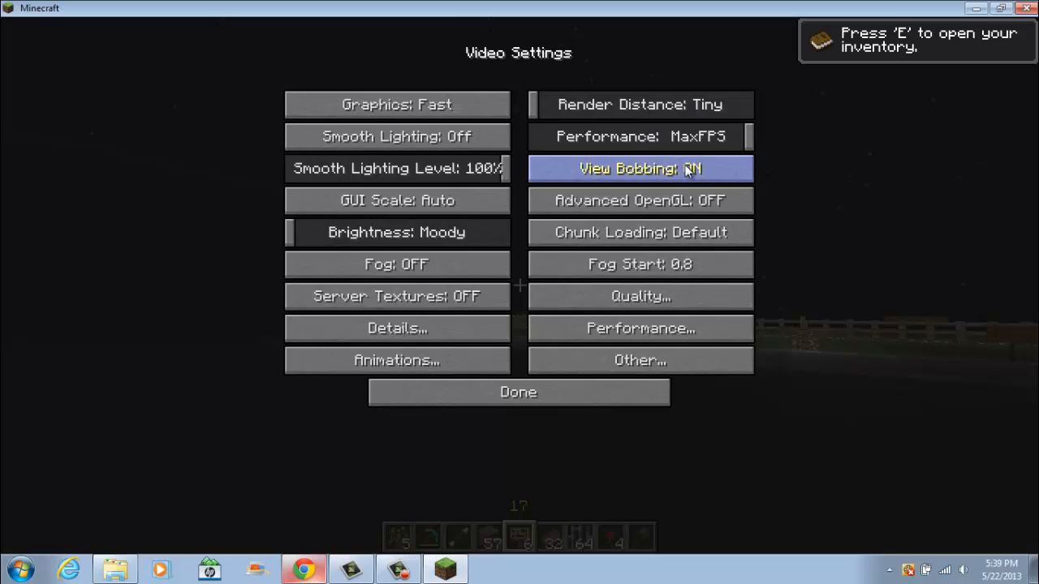
Step: Turn view bobbing off and cycle chunk loading from Default to Multi-Core
{"action": "left_click", "coordinate": [639, 168]}
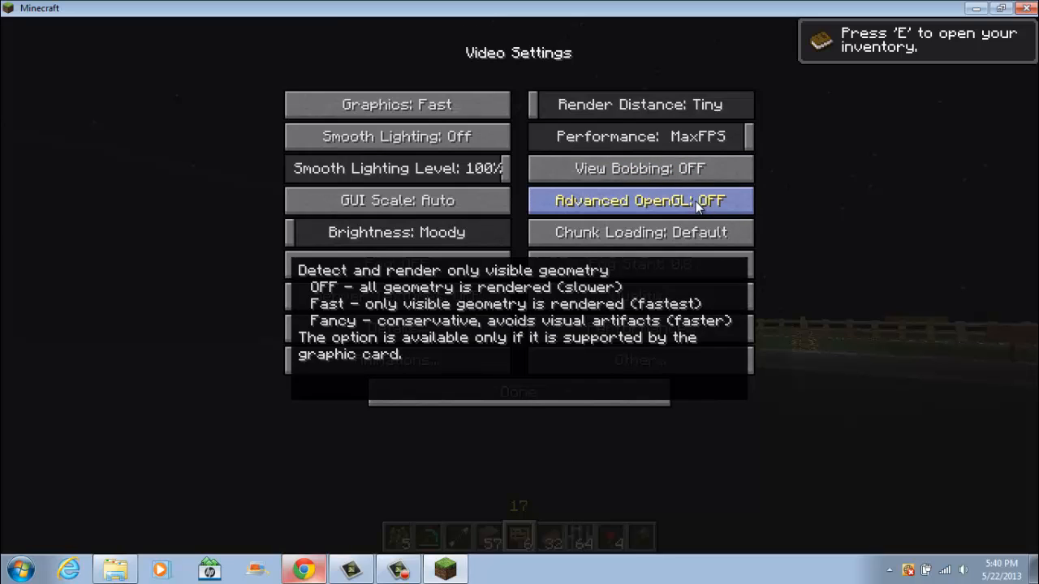
{"action": "left_click", "coordinate": [640, 232]}
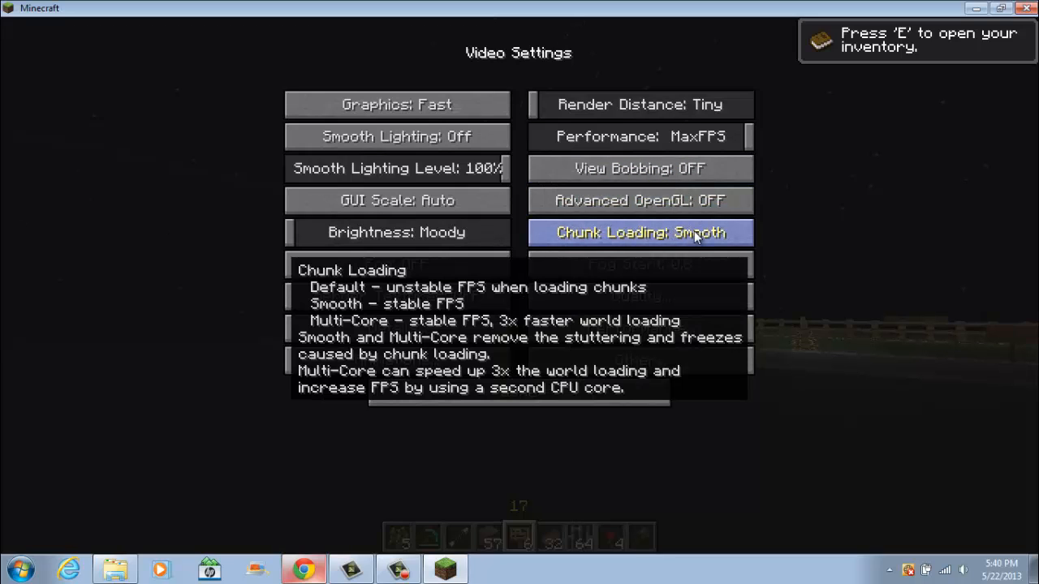
{"action": "left_click", "coordinate": [639, 232]}
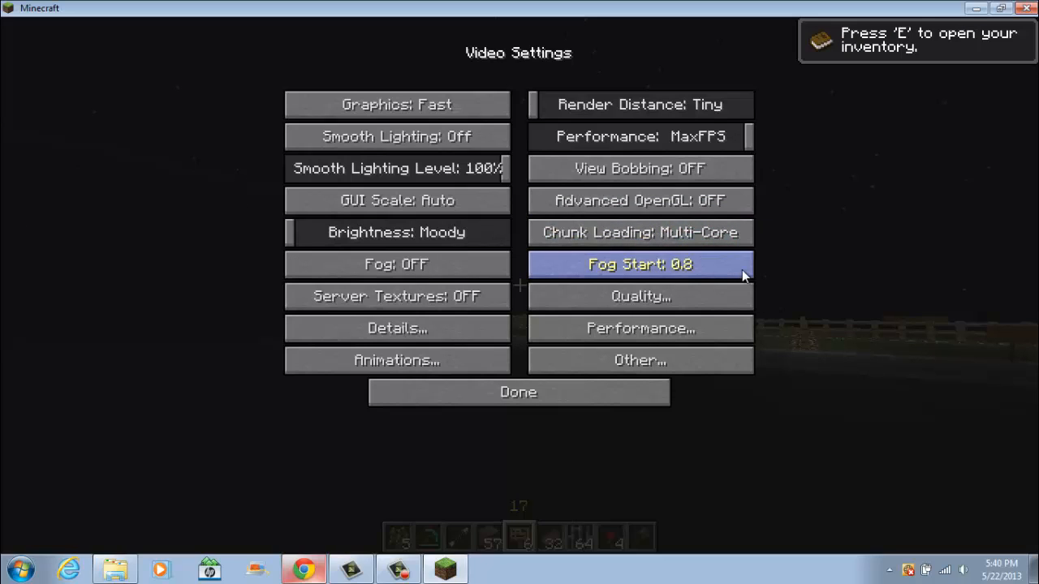
{"action": "left_click", "coordinate": [13, 568]}
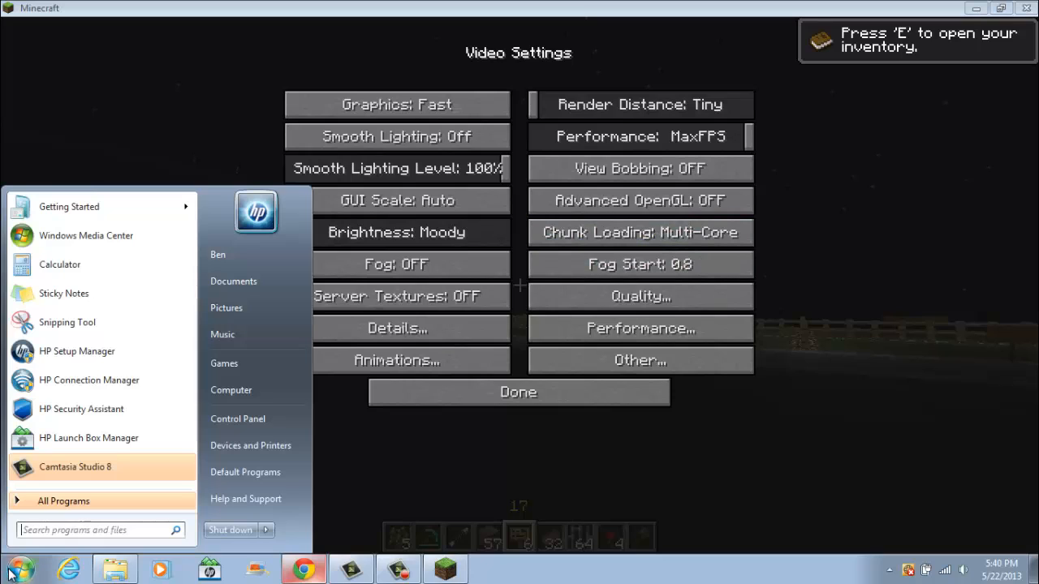
{"action": "mouse_move", "coordinate": [230, 390]}
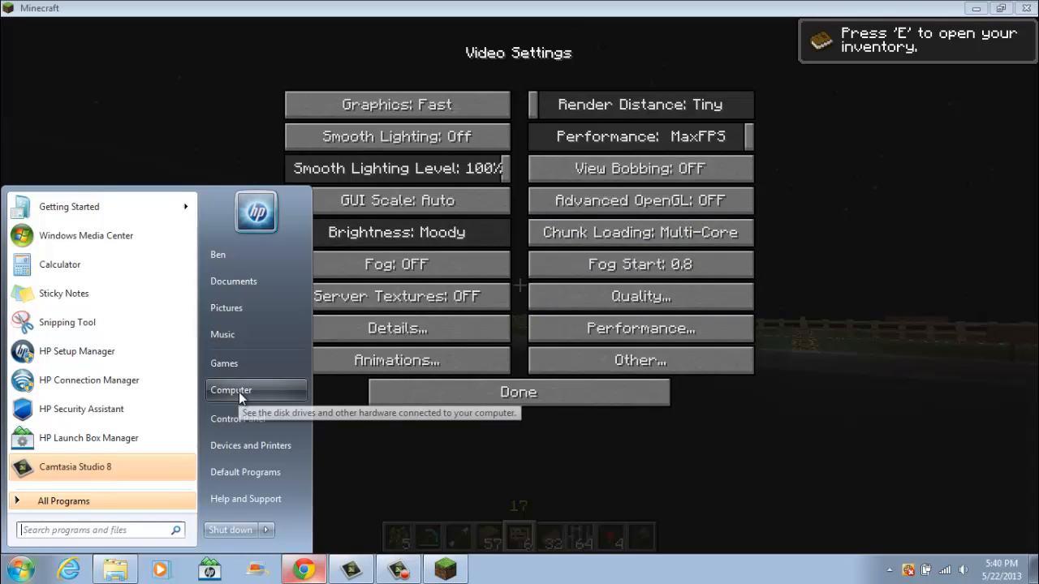
{"action": "right_click", "coordinate": [230, 390]}
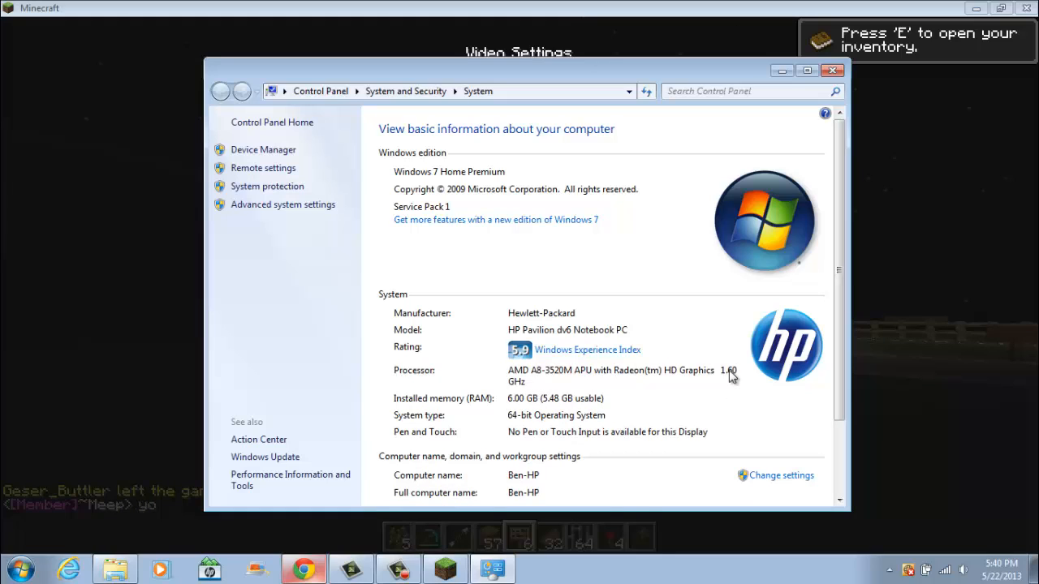
{"action": "mouse_move", "coordinate": [555, 399]}
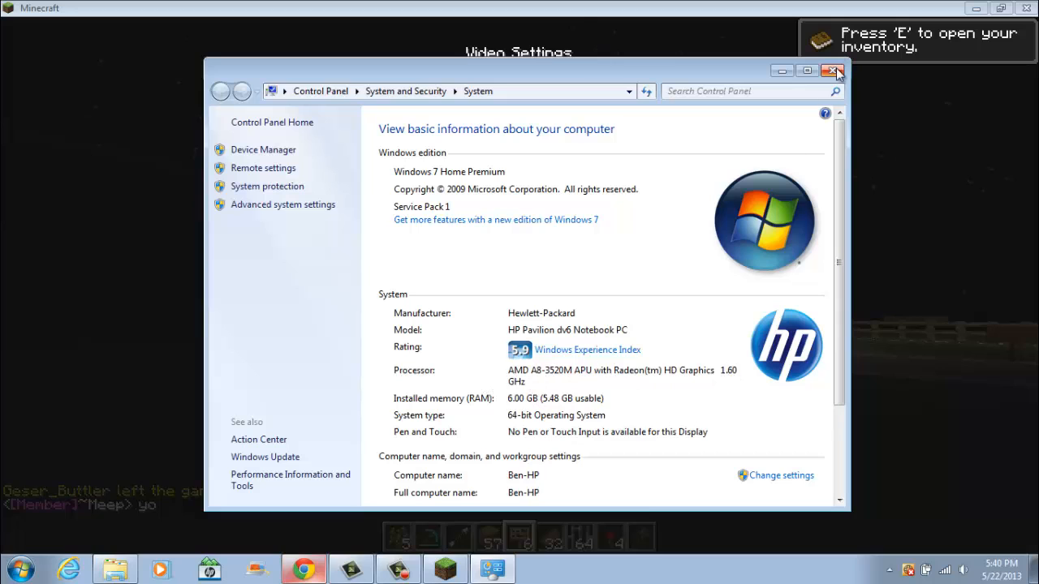
{"action": "left_click", "coordinate": [831, 71]}
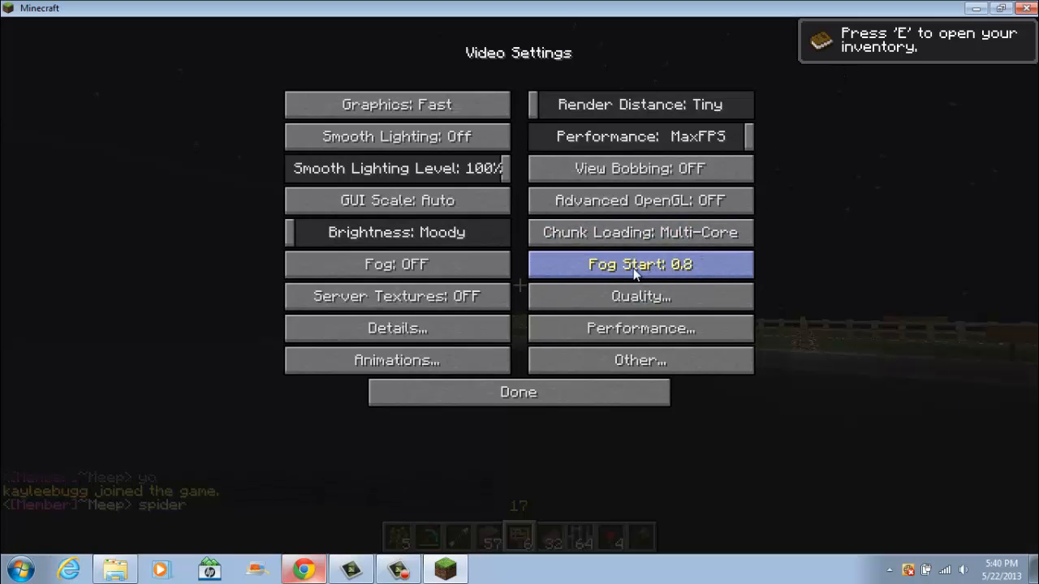
Step: Lower fog start to 0.4, then turn Smooth FPS and Load Far on in Performance settings
{"action": "left_click", "coordinate": [639, 265]}
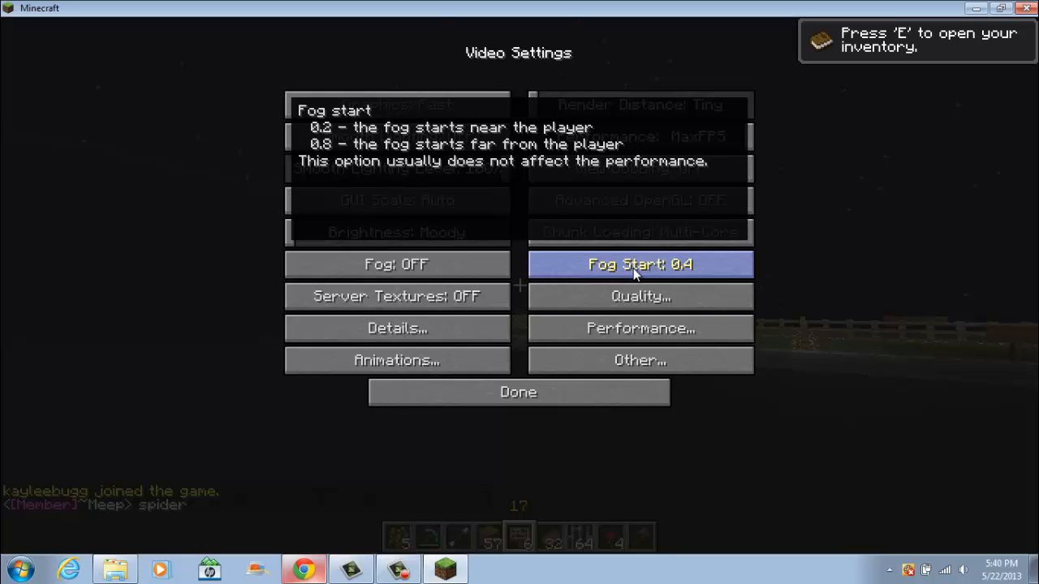
{"action": "mouse_move", "coordinate": [640, 296]}
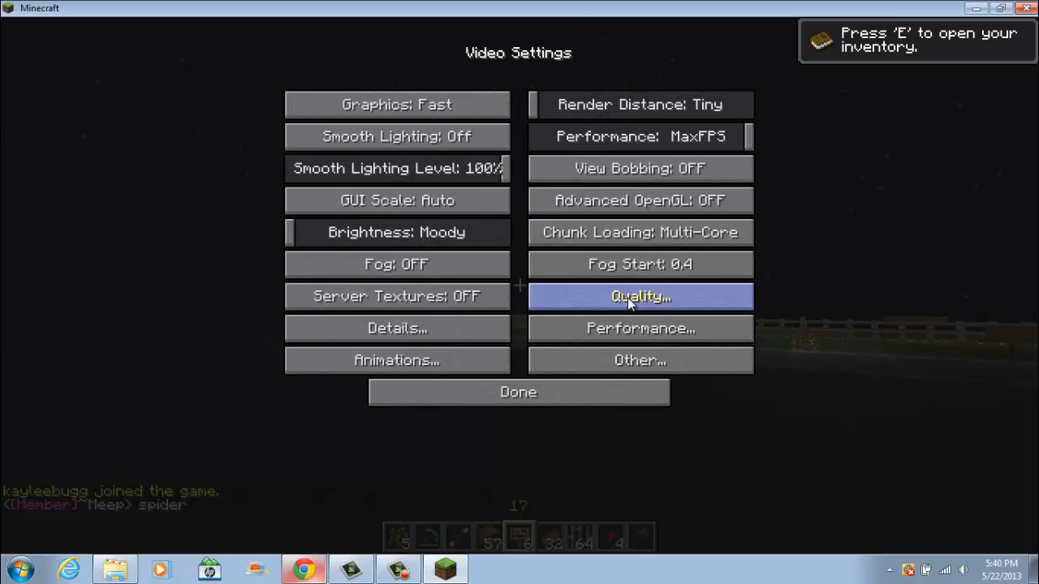
{"action": "left_click", "coordinate": [640, 296]}
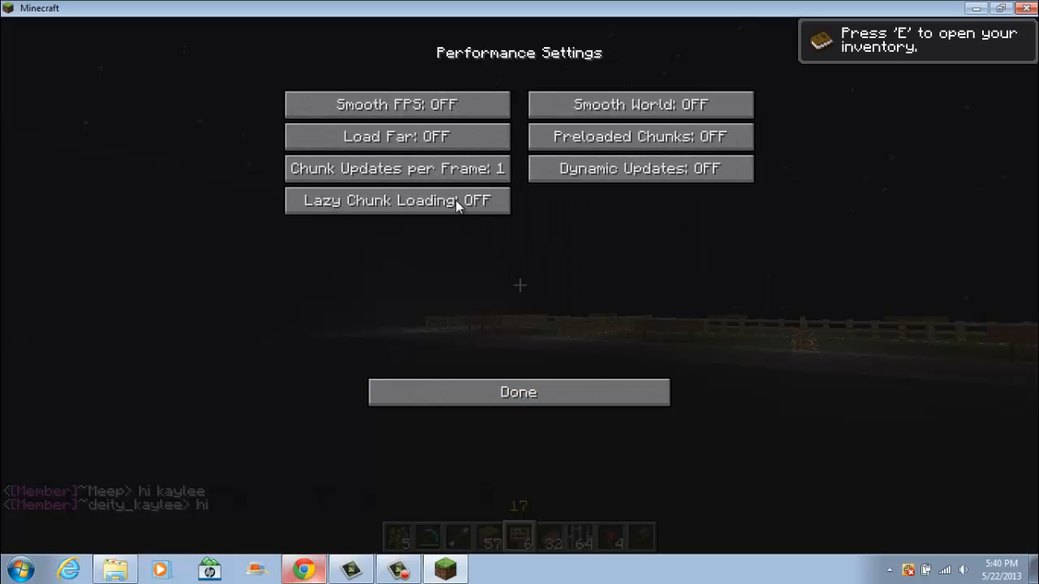
{"action": "left_click", "coordinate": [396, 104]}
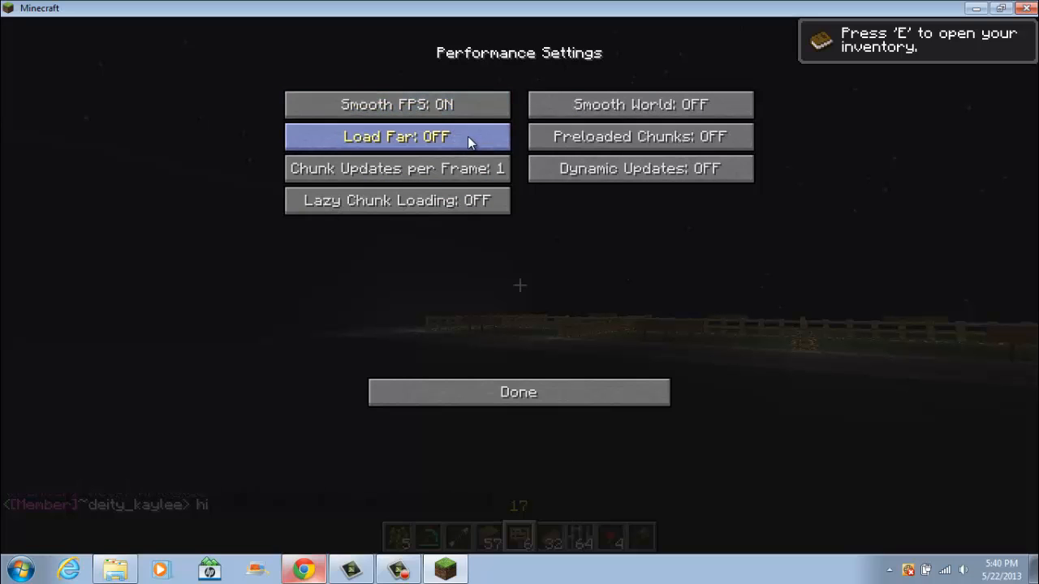
{"action": "left_click", "coordinate": [396, 137]}
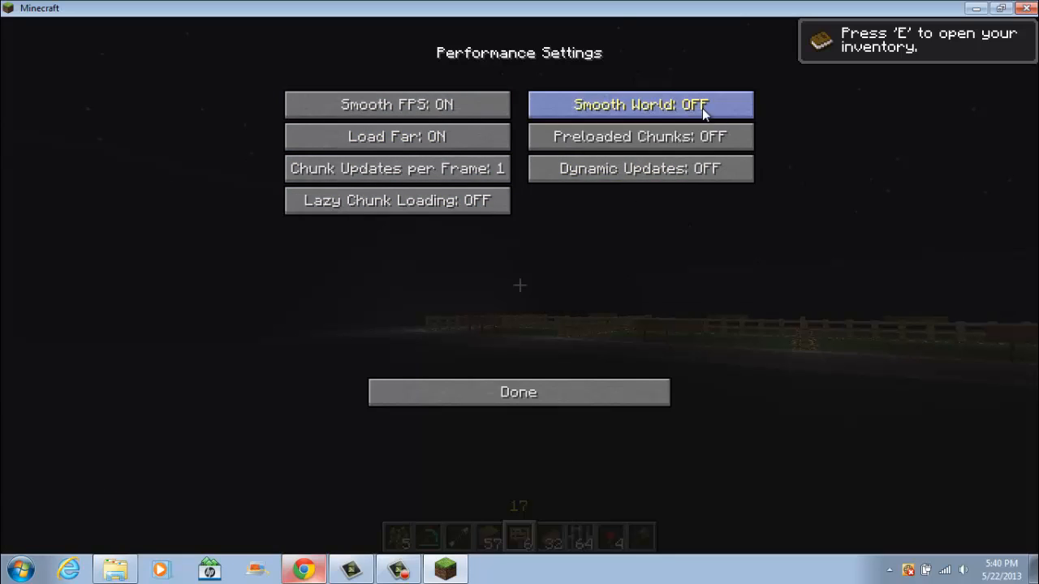
{"action": "left_click", "coordinate": [518, 392]}
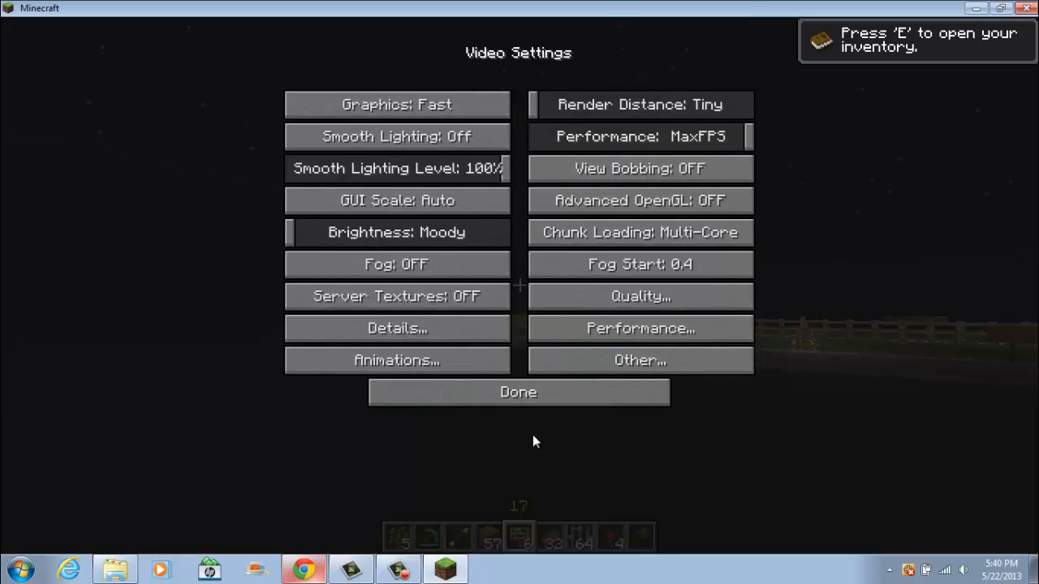
Step: Leave Video Settings and Options to resume playing on the server with the new settings
{"action": "left_click", "coordinate": [518, 391]}
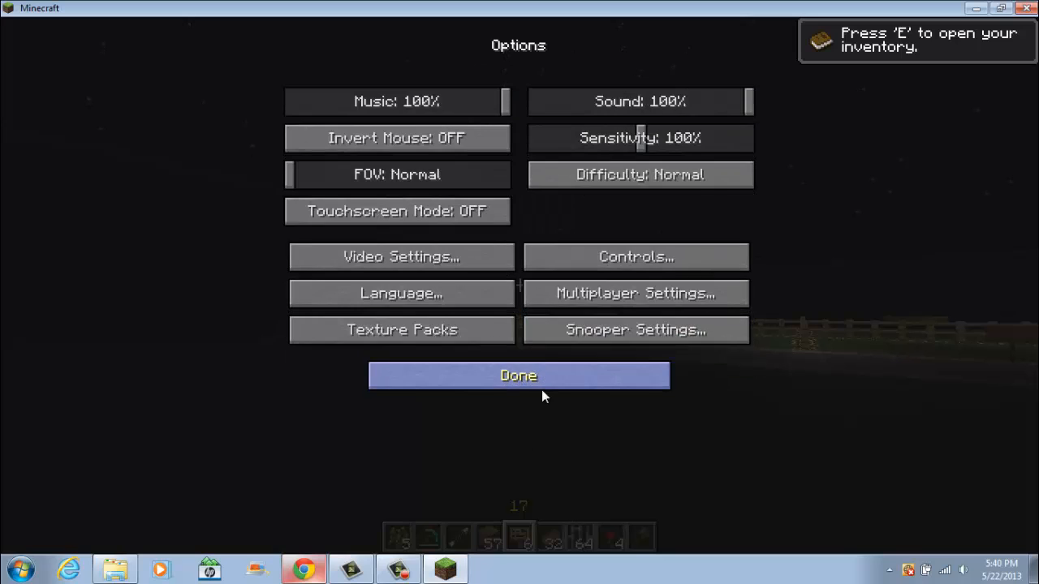
{"action": "mouse_move", "coordinate": [565, 370]}
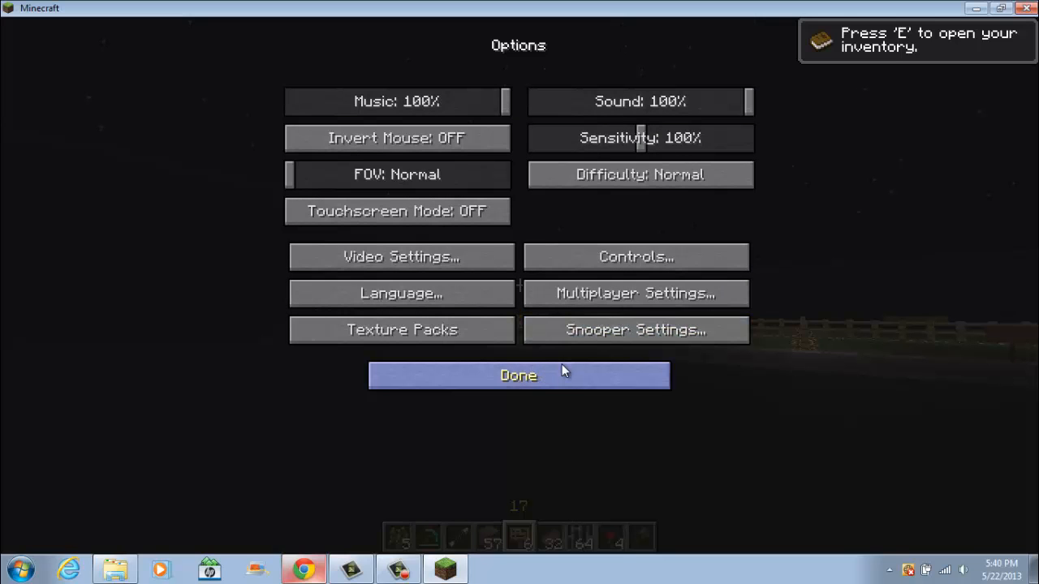
{"action": "left_click", "coordinate": [520, 375]}
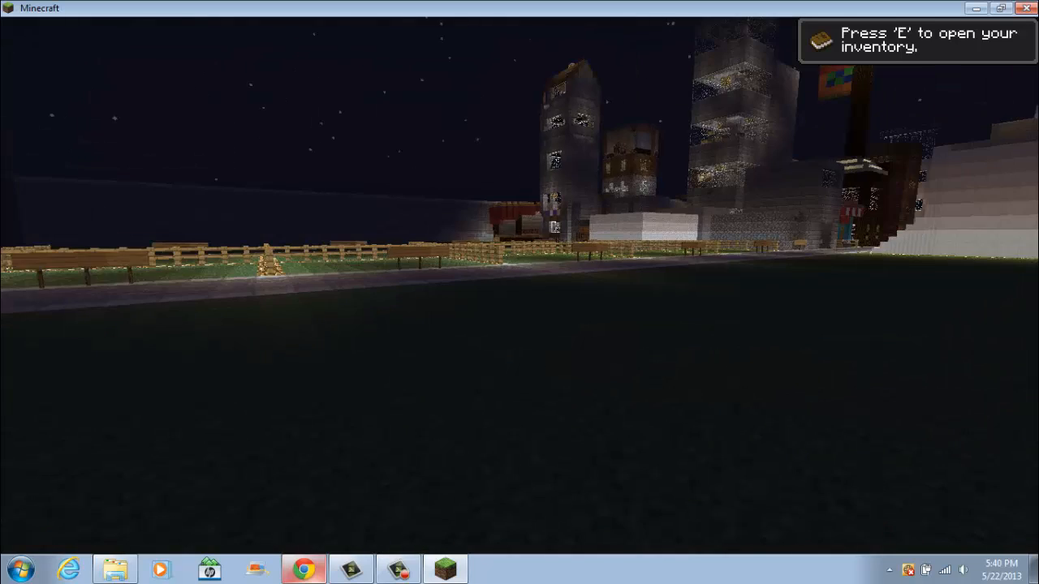